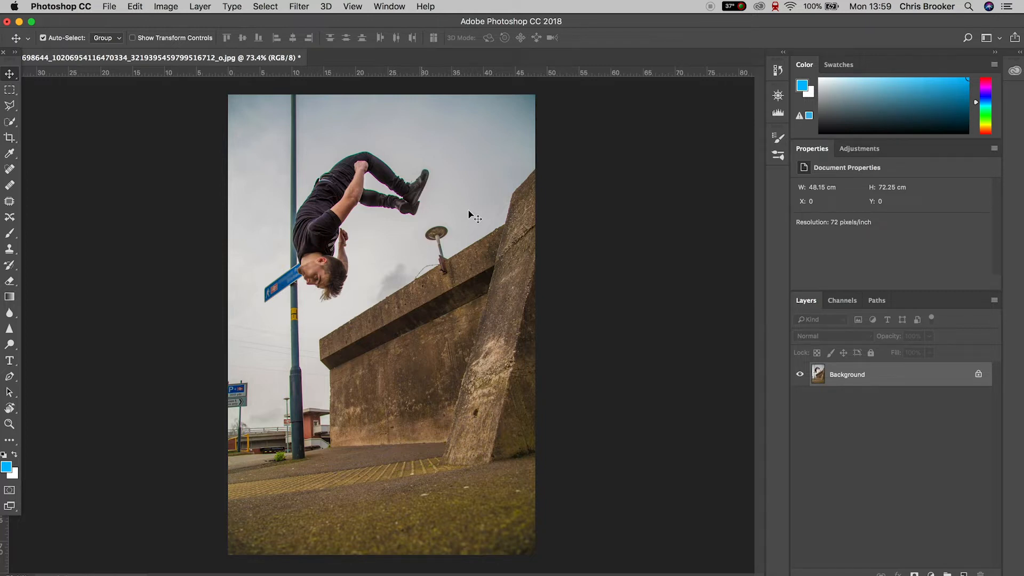
{"action": "mouse_move", "coordinate": [360, 235]}
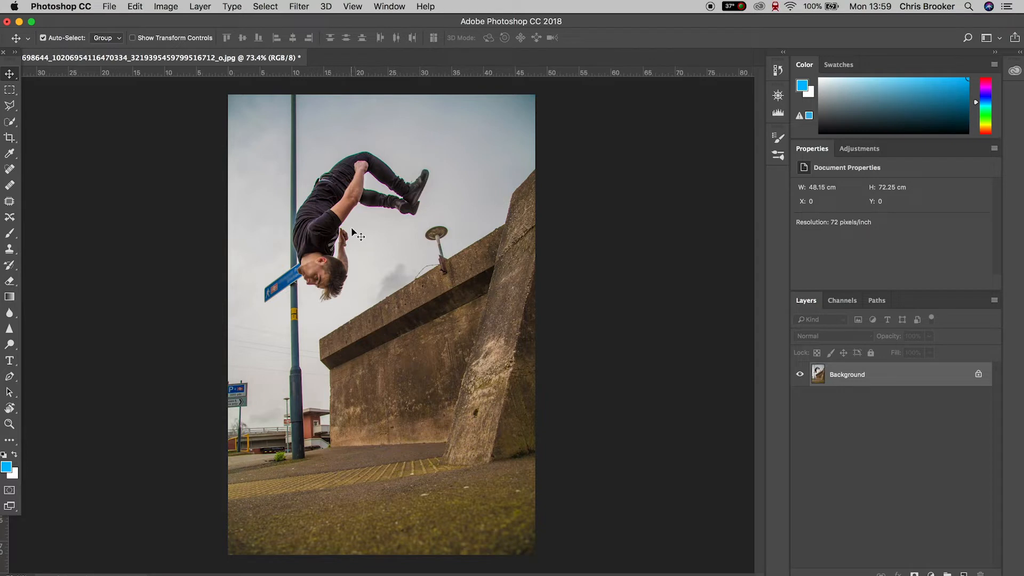
{"action": "mouse_move", "coordinate": [681, 319]}
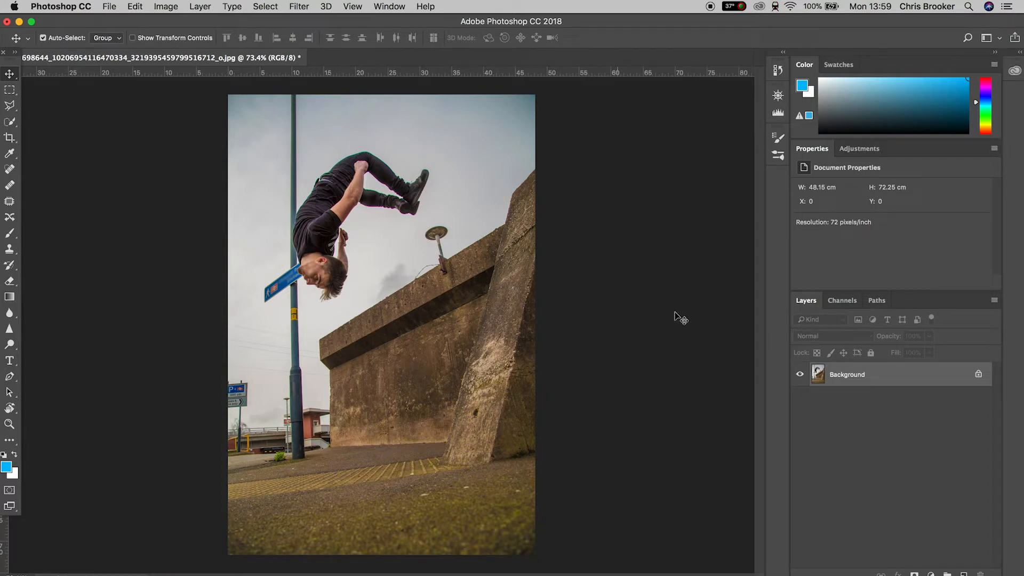
- Unlock the background layer and paint a selection over the flipping person, boot included
{"action": "double_click", "coordinate": [846, 375]}
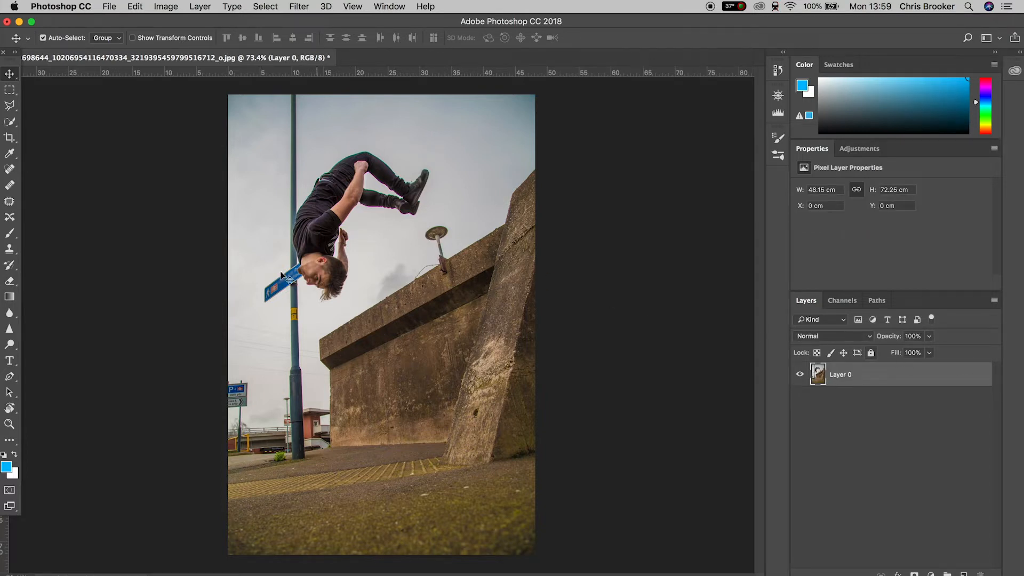
{"action": "left_click", "coordinate": [9, 105]}
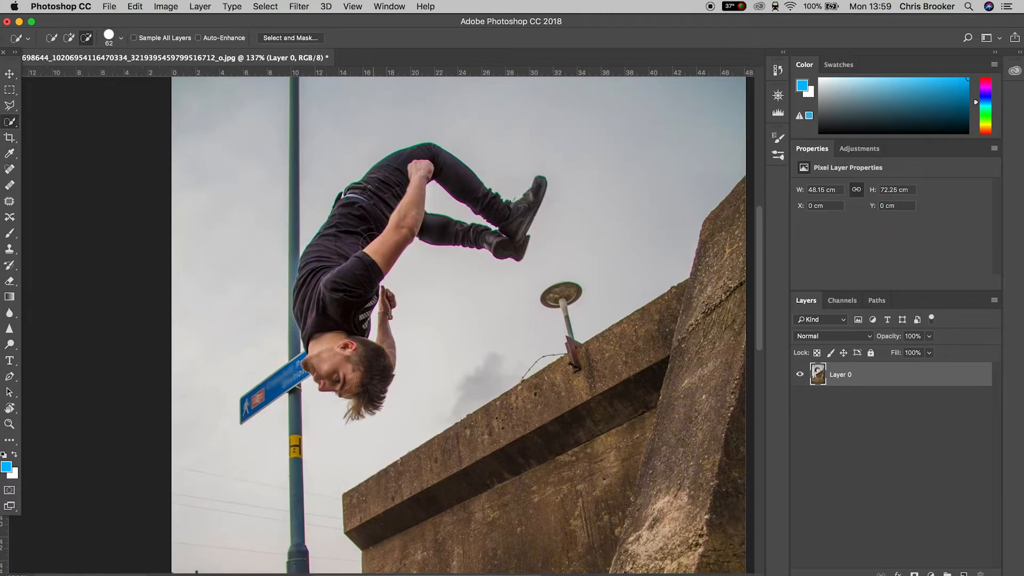
{"action": "left_click", "coordinate": [121, 37]}
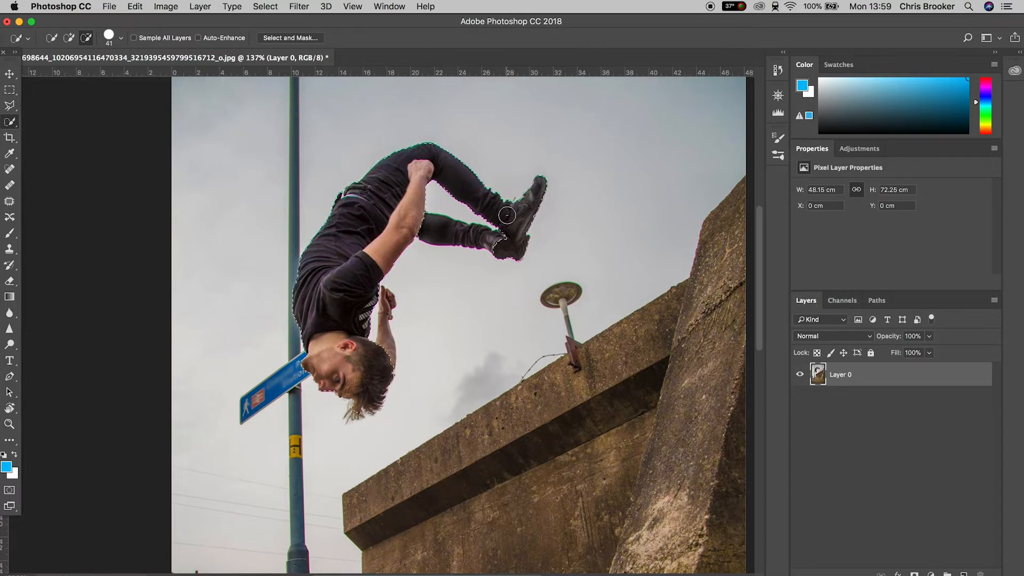
{"action": "left_click", "coordinate": [120, 37]}
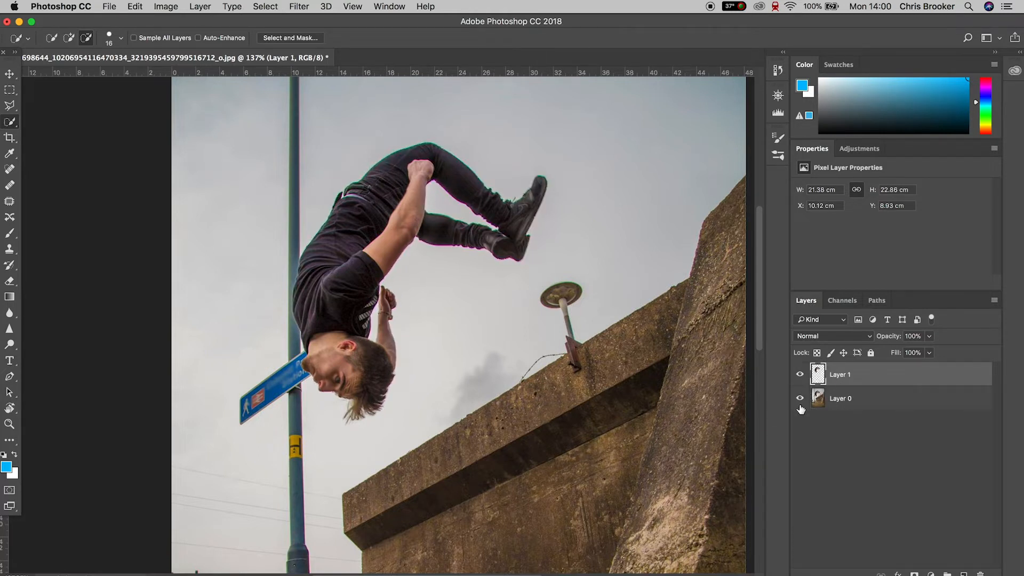
- Check the cut-out against the full photo, then hide the cut-out person layer
{"action": "left_click", "coordinate": [800, 398]}
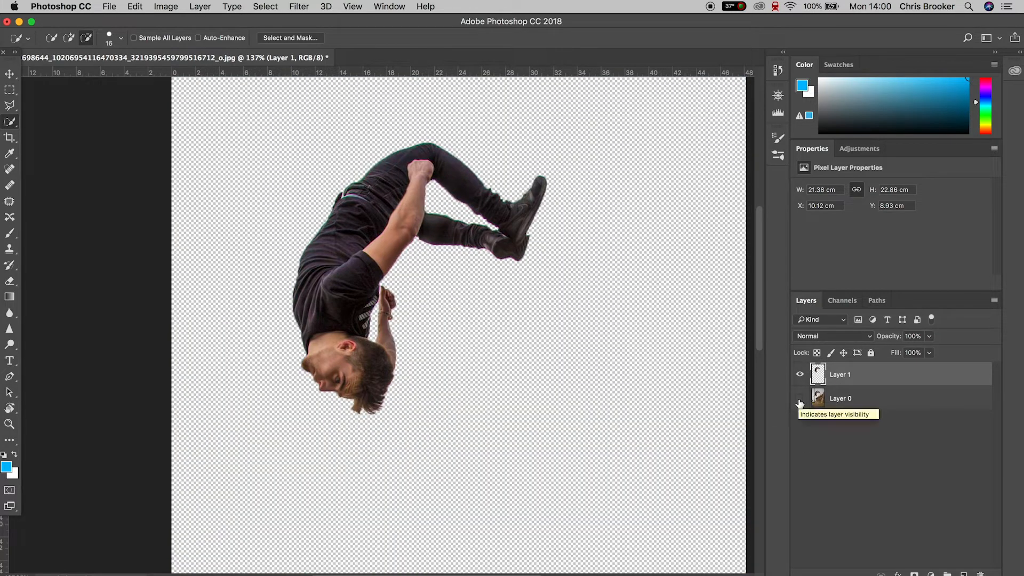
{"action": "left_click", "coordinate": [799, 398]}
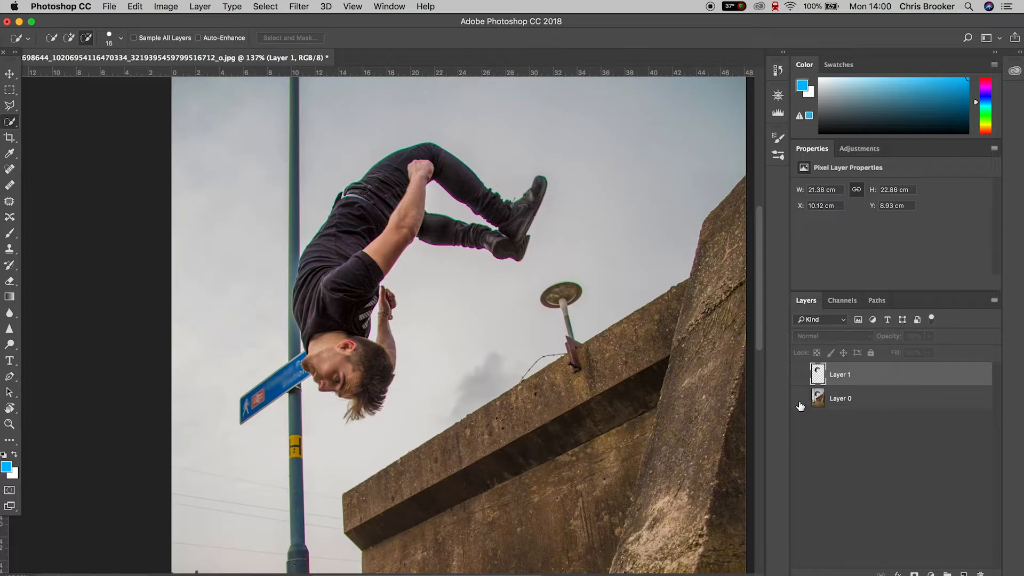
{"action": "left_click", "coordinate": [841, 398]}
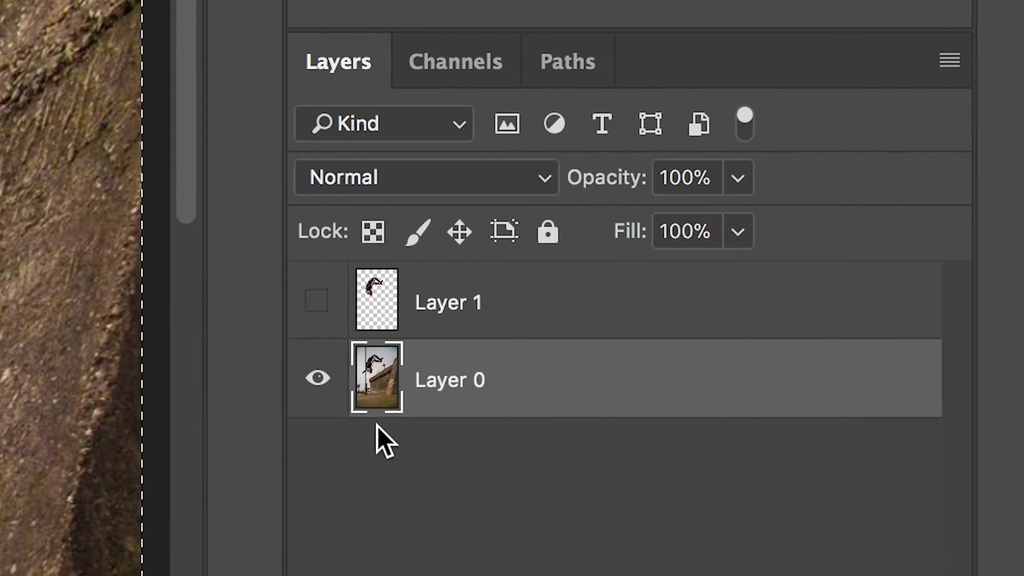
{"action": "mouse_move", "coordinate": [378, 309]}
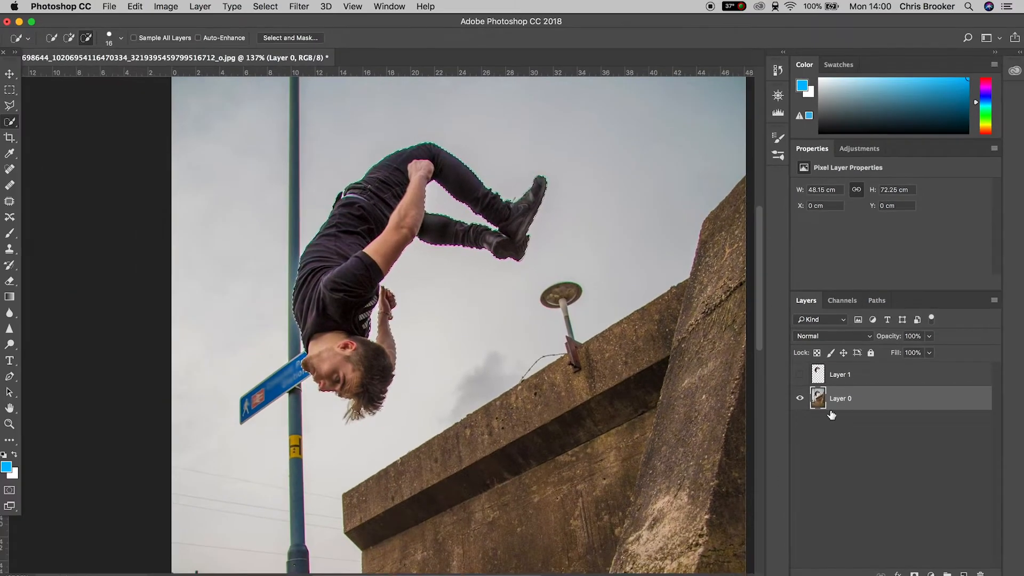
- Expand the person selection by 30 px and feather it by 10 px
{"action": "left_click", "coordinate": [298, 7]}
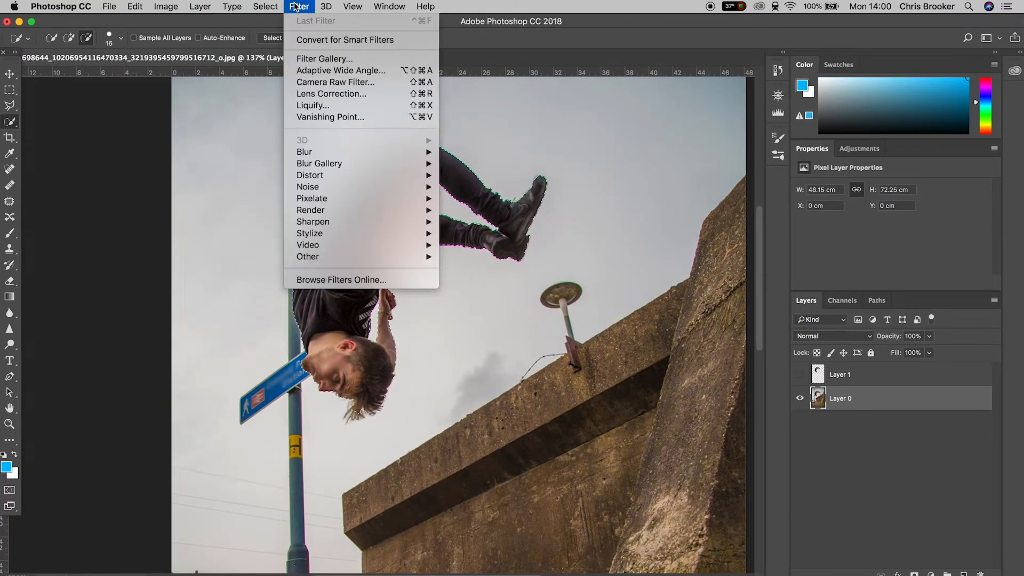
{"action": "left_click", "coordinate": [266, 6]}
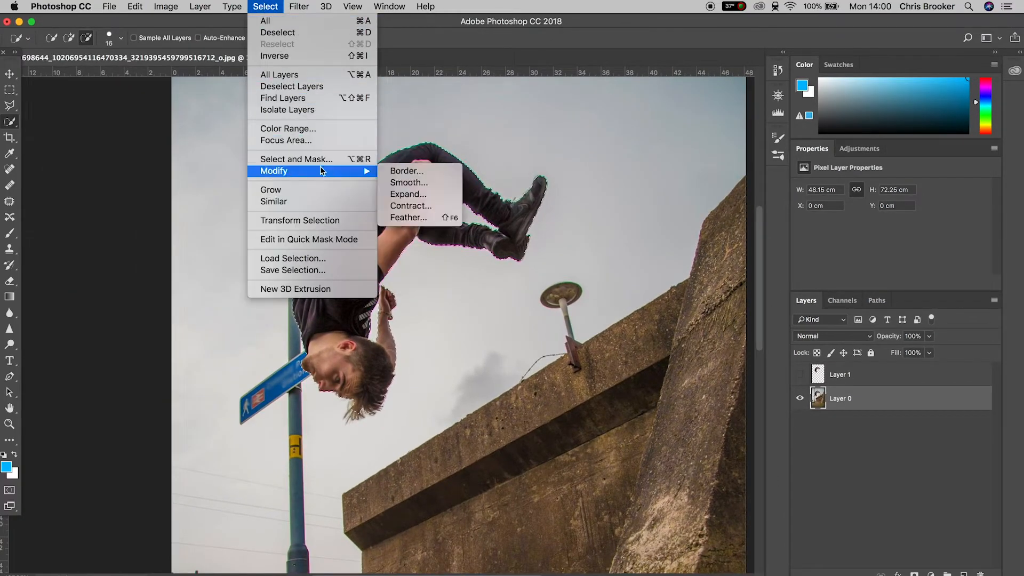
{"action": "mouse_move", "coordinate": [407, 194]}
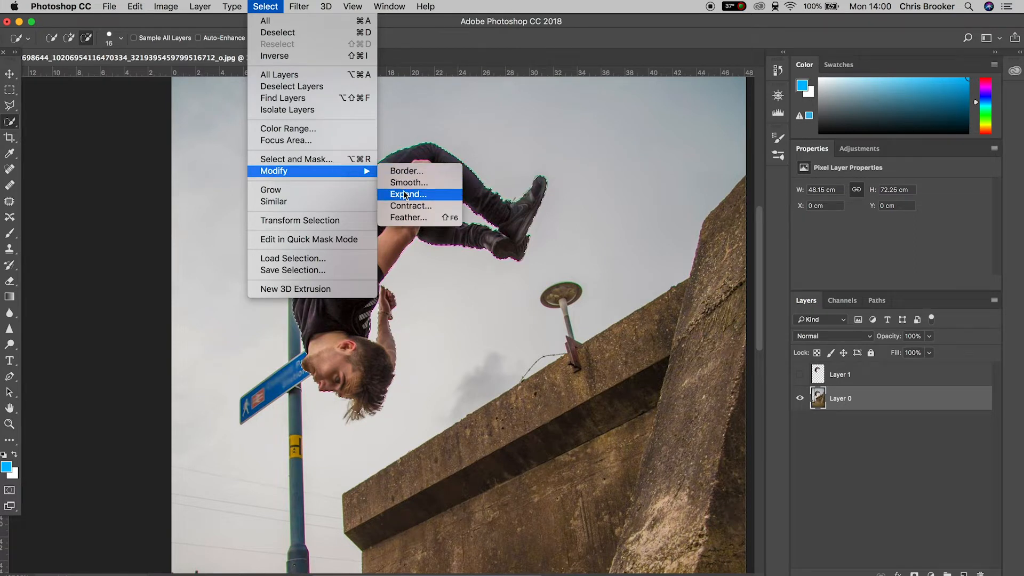
{"action": "left_click", "coordinate": [407, 194]}
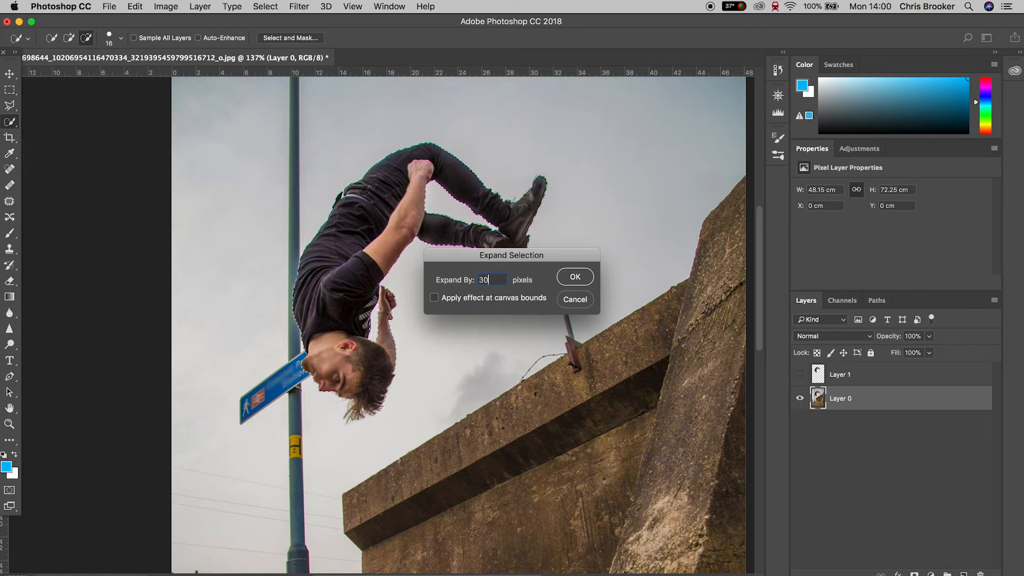
{"action": "left_click", "coordinate": [574, 277]}
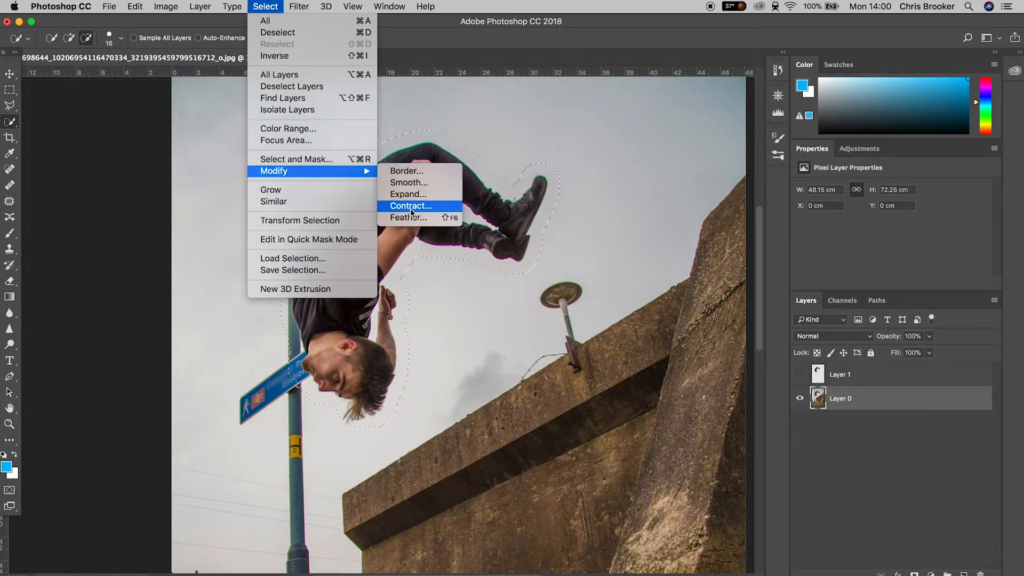
{"action": "left_click", "coordinate": [408, 217]}
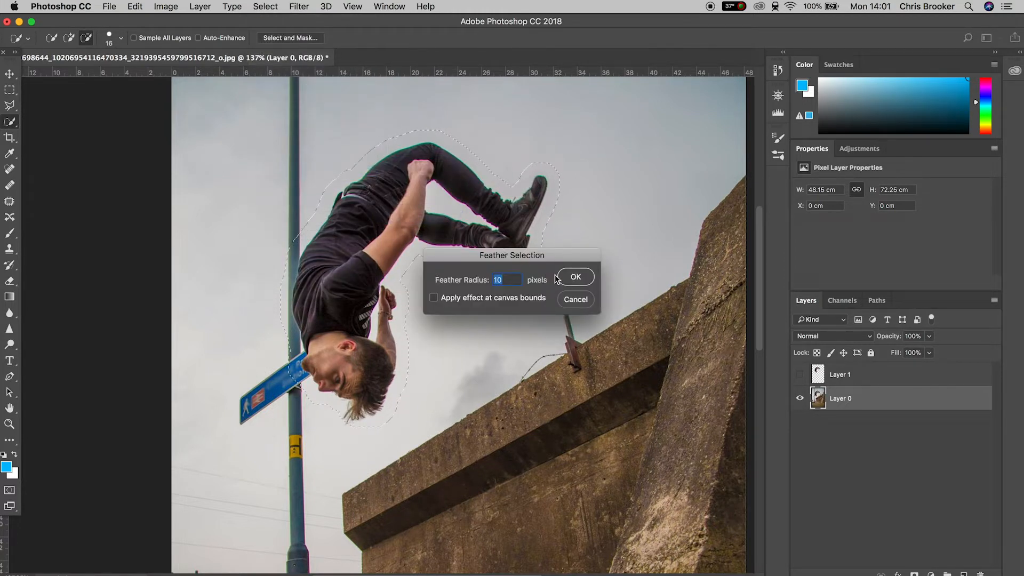
{"action": "left_click", "coordinate": [575, 277]}
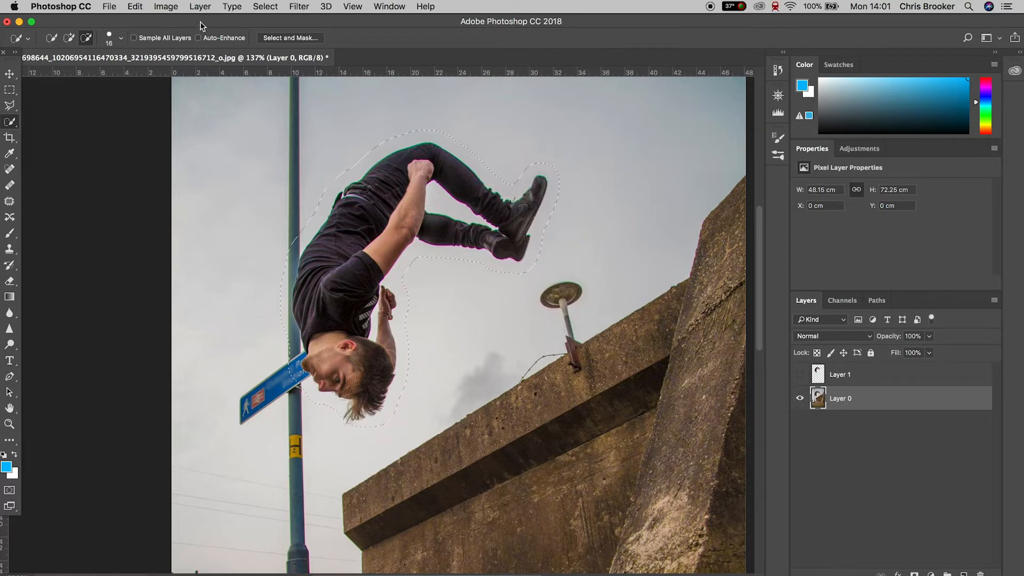
- Fill the selection with Content-Aware to erase the person from the photo
{"action": "left_click", "coordinate": [135, 7]}
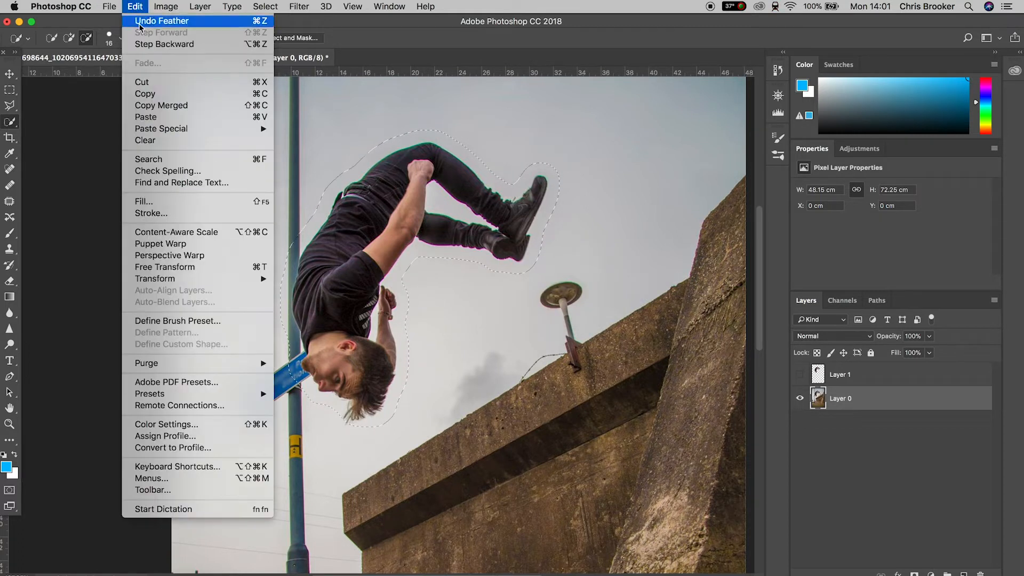
{"action": "left_click", "coordinate": [143, 202]}
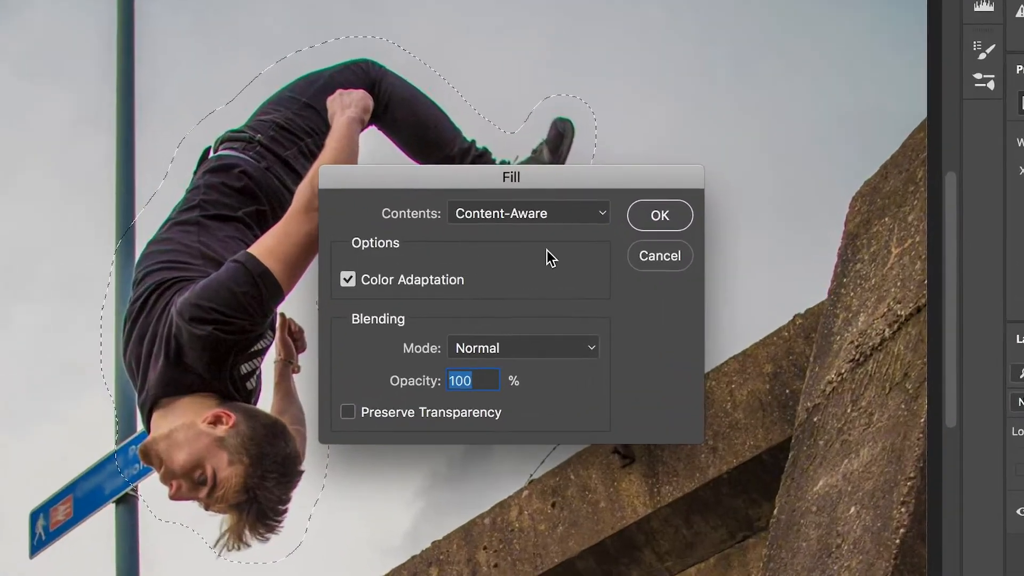
{"action": "left_click", "coordinate": [527, 214]}
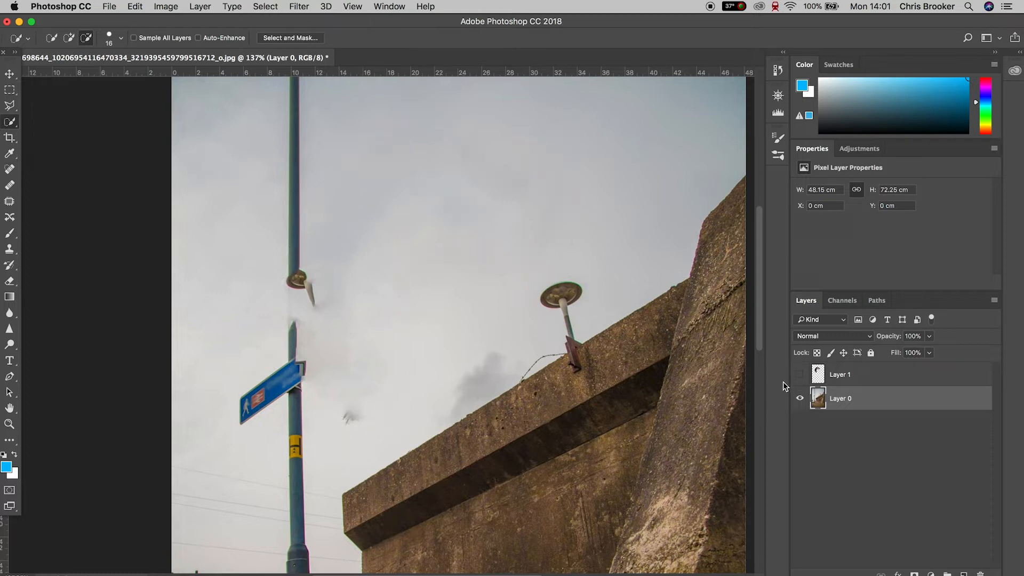
- Zoom on the sky near the lamp post and pick the Clone Stamp tool for the smudges
{"action": "left_click", "coordinate": [800, 379]}
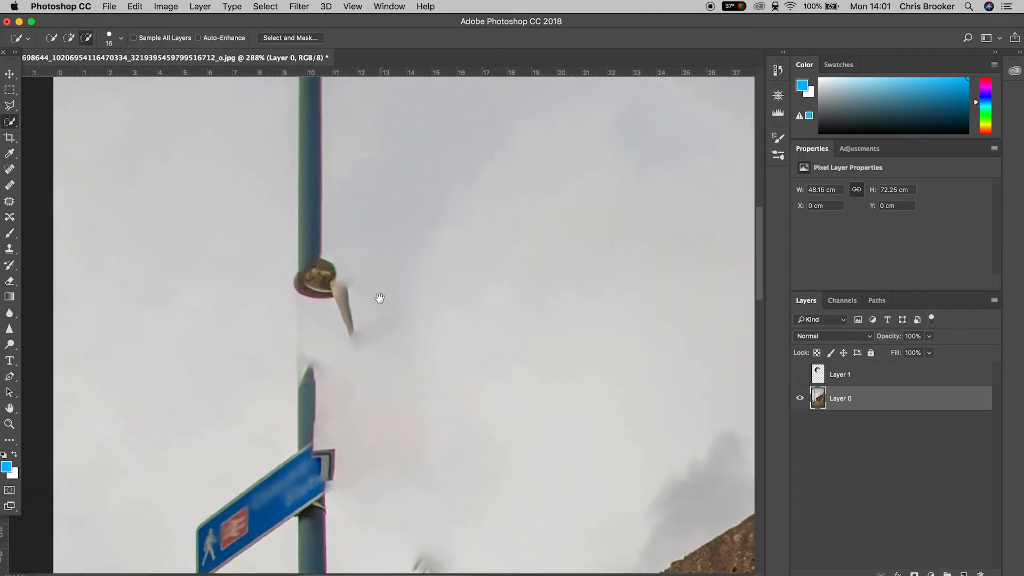
{"action": "left_click", "coordinate": [10, 248]}
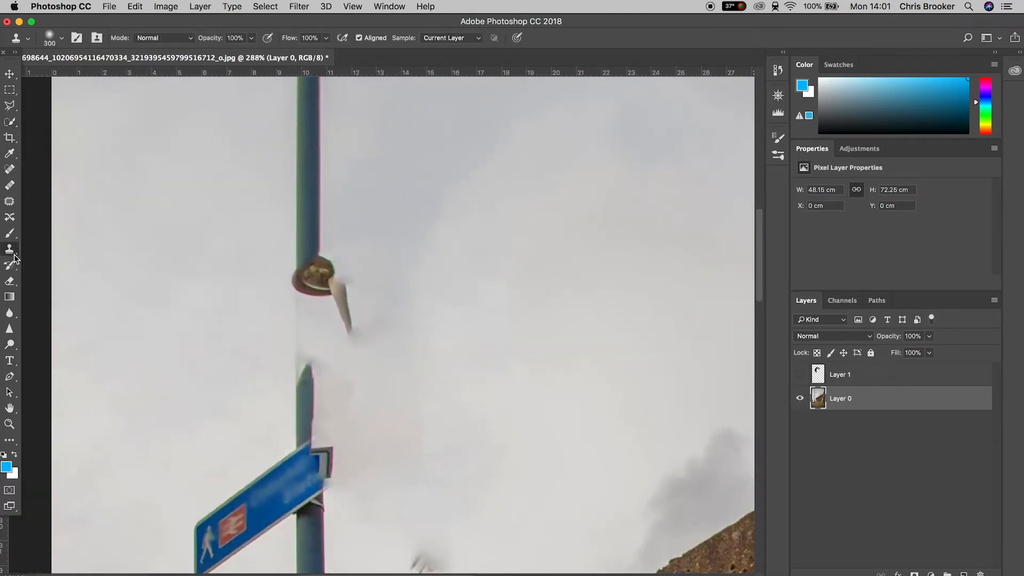
{"action": "left_click", "coordinate": [10, 248]}
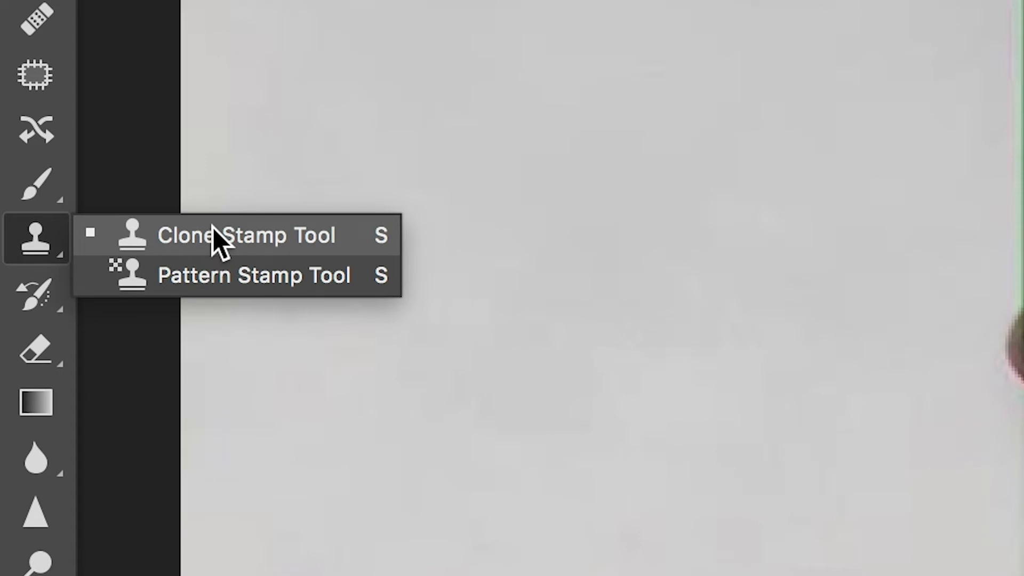
{"action": "left_click", "coordinate": [247, 236]}
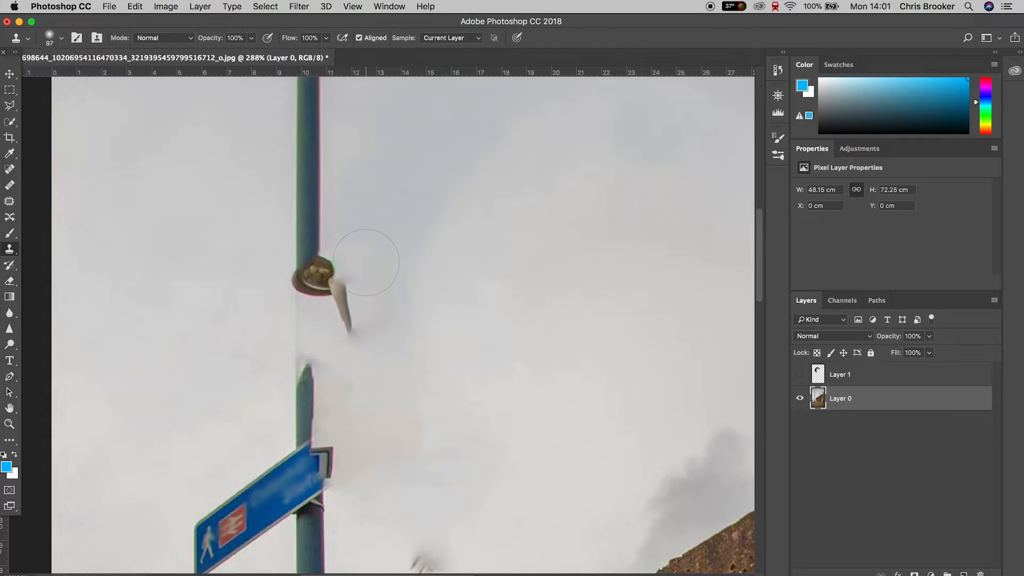
{"action": "mouse_move", "coordinate": [366, 260]}
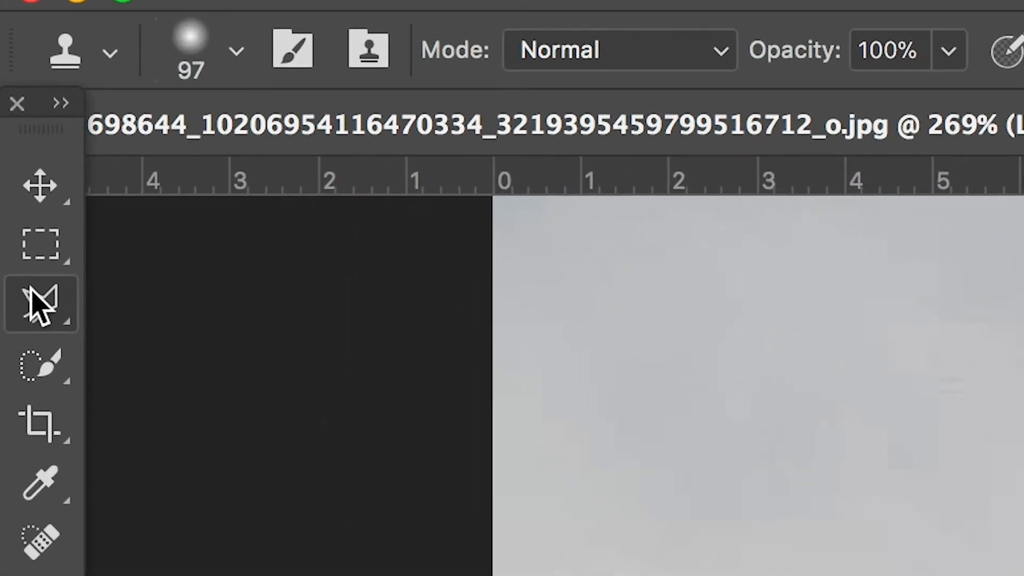
- Select a clean strip of the pole with a straight-edged selection to copy as a patch
{"action": "left_click", "coordinate": [41, 304]}
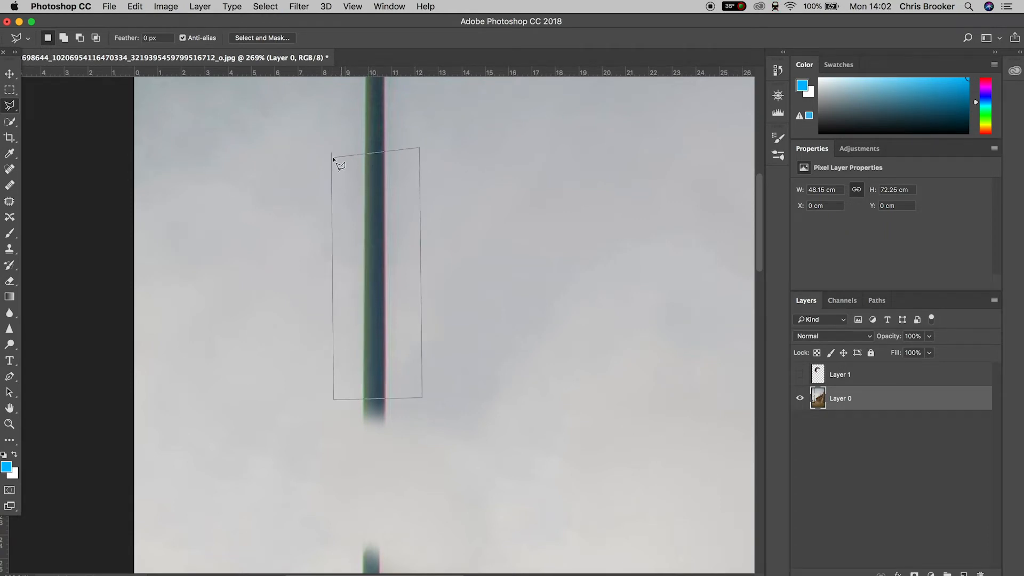
{"action": "left_click", "coordinate": [135, 6]}
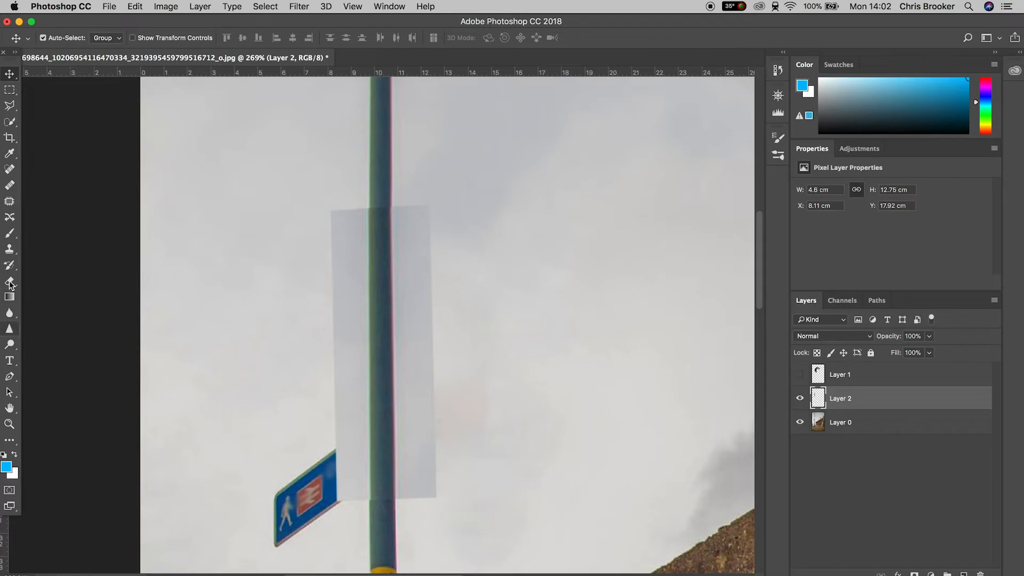
- Clone sky with a smaller brush over the patch seam beside the pole
{"action": "left_click", "coordinate": [9, 282]}
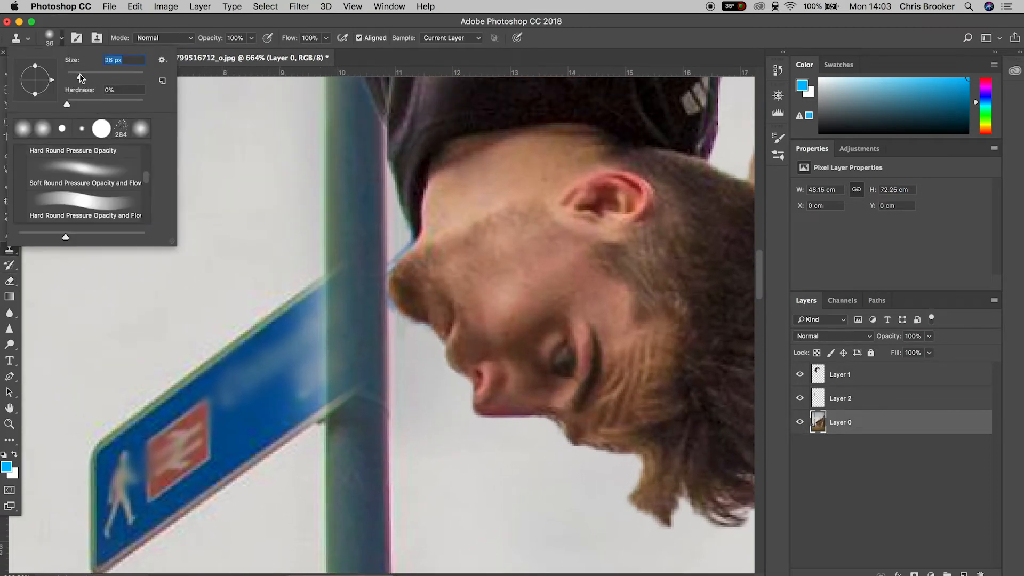
{"action": "left_click", "coordinate": [351, 391]}
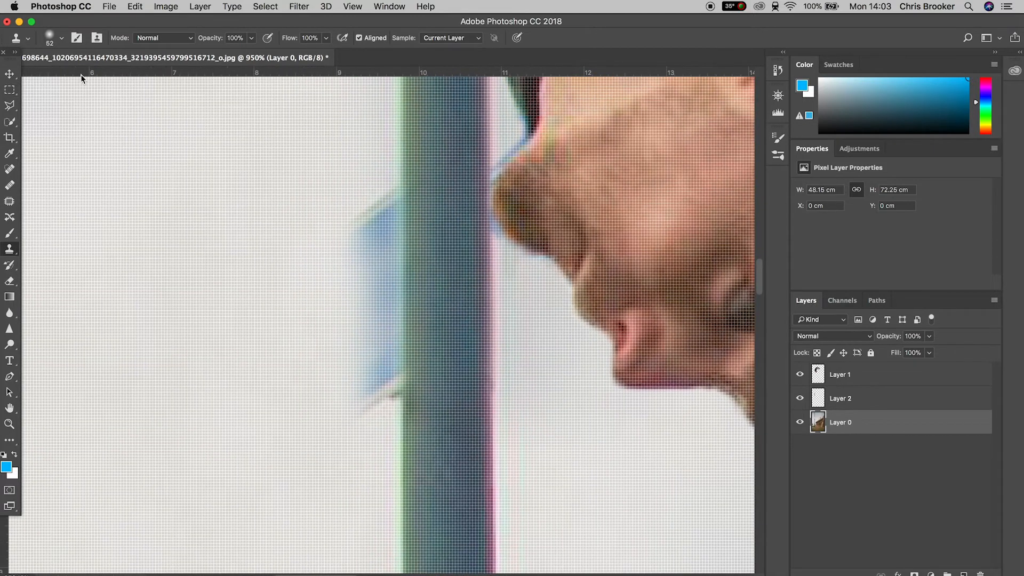
{"action": "left_click", "coordinate": [65, 37]}
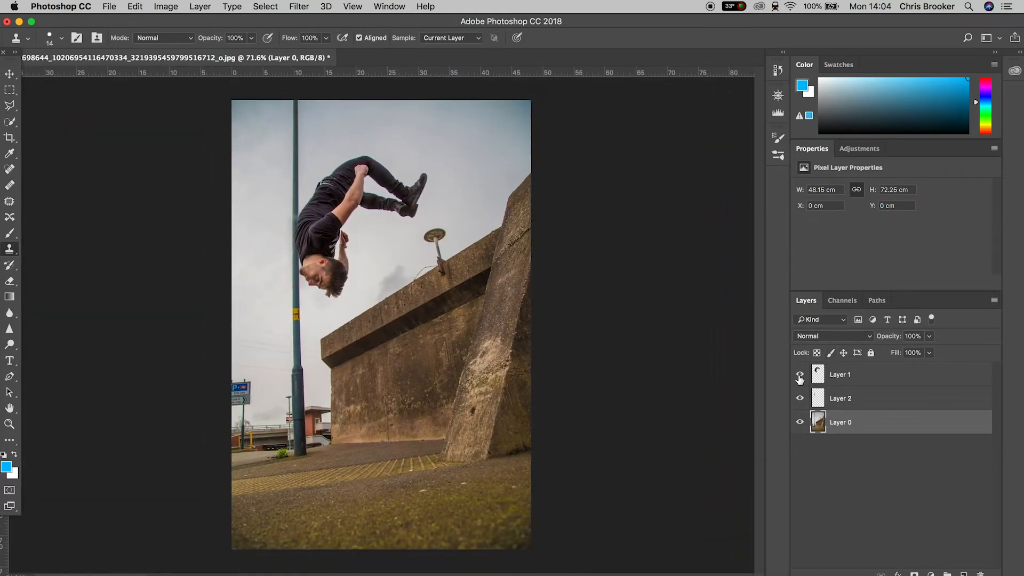
- Convert the patch and background layers into one smart object and check it with the person hidden
{"action": "left_click", "coordinate": [799, 374]}
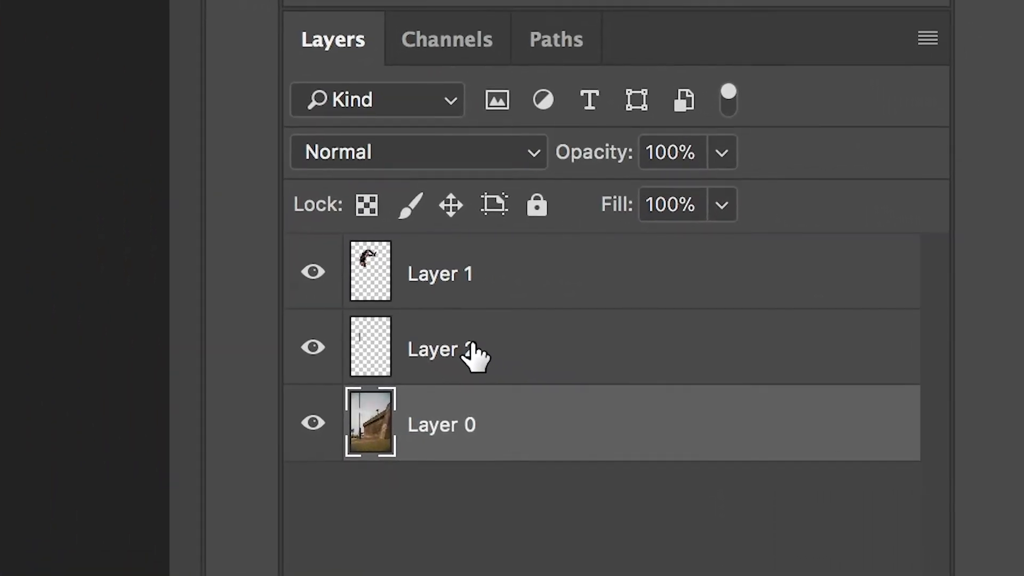
{"action": "left_click", "coordinate": [312, 346]}
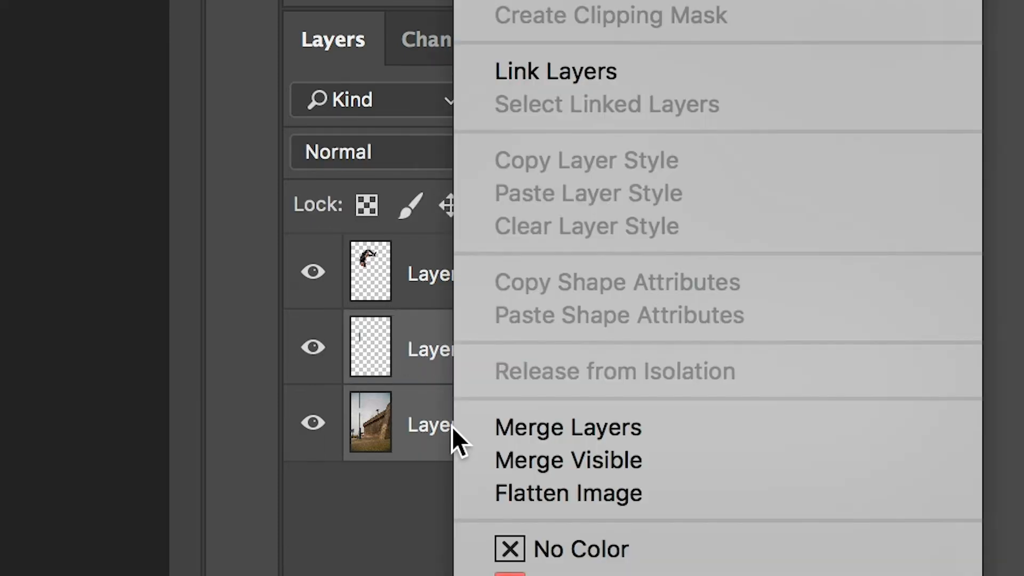
{"action": "mouse_move", "coordinate": [548, 292]}
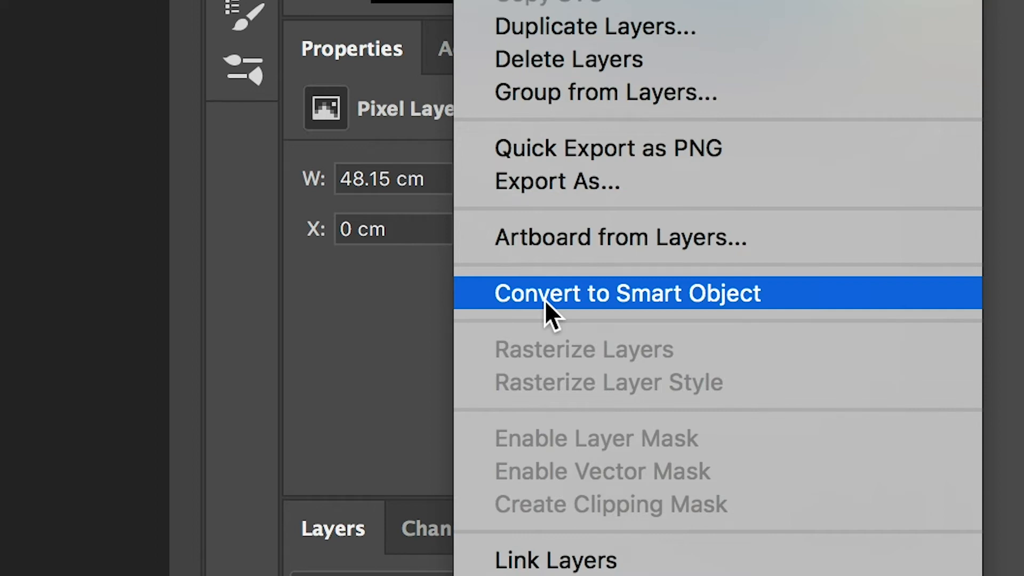
{"action": "left_click", "coordinate": [626, 293]}
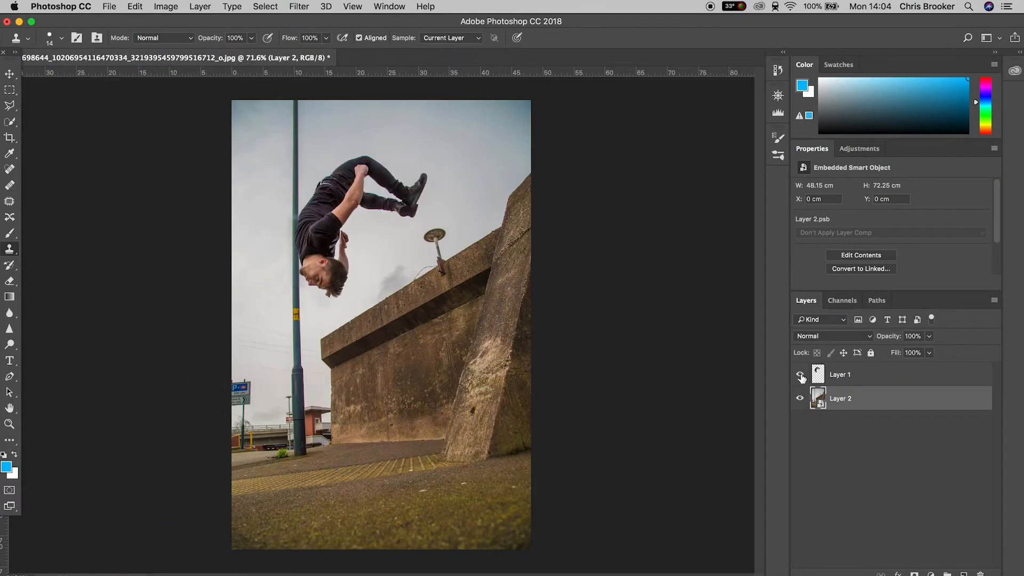
{"action": "left_click", "coordinate": [800, 375]}
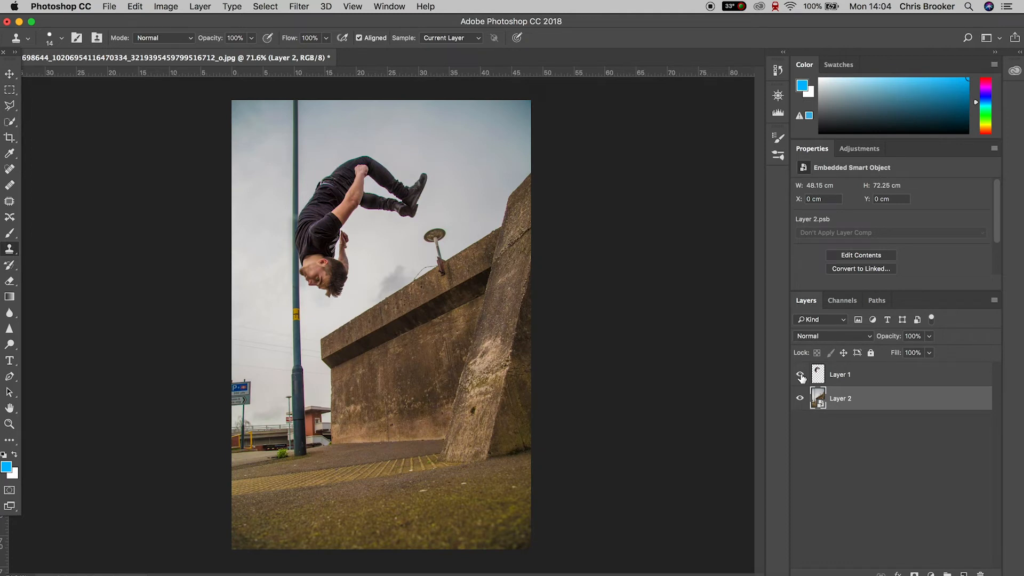
- Save the layered image as '1. BACKFLIP.psd', accepting the compatibility options
{"action": "left_click", "coordinate": [109, 6]}
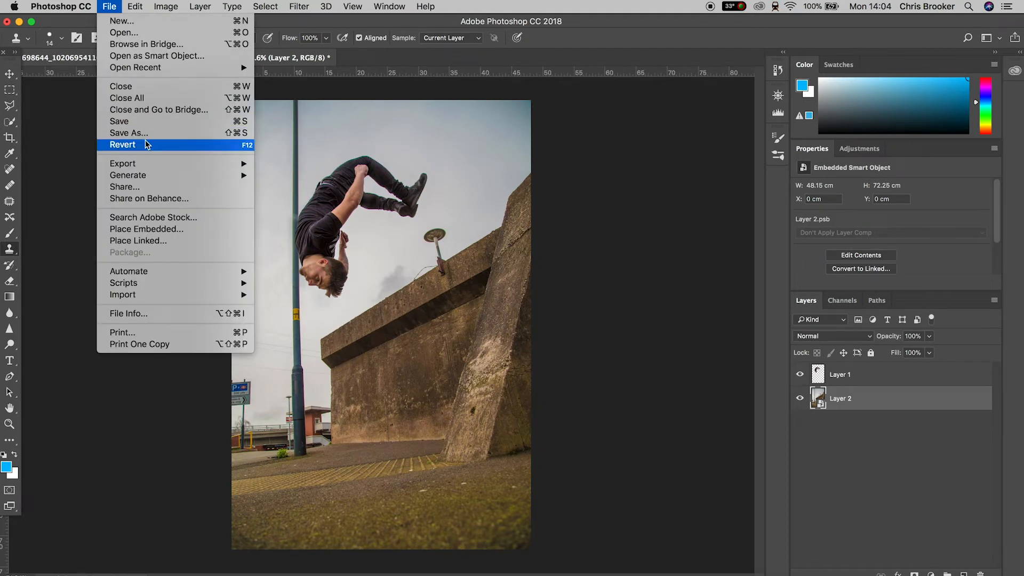
{"action": "left_click", "coordinate": [129, 132]}
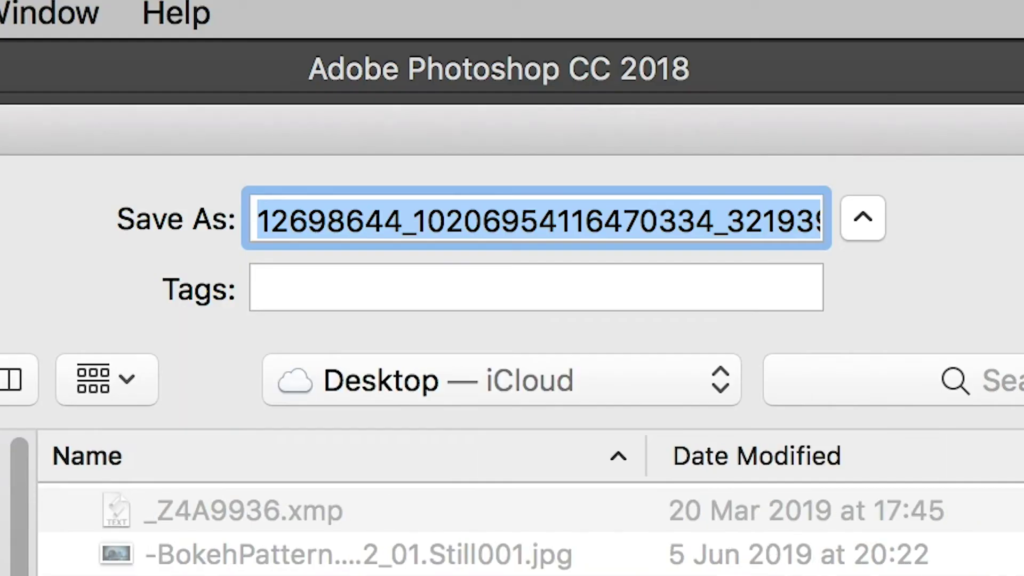
{"action": "type", "text": "1. BAC.psd"}
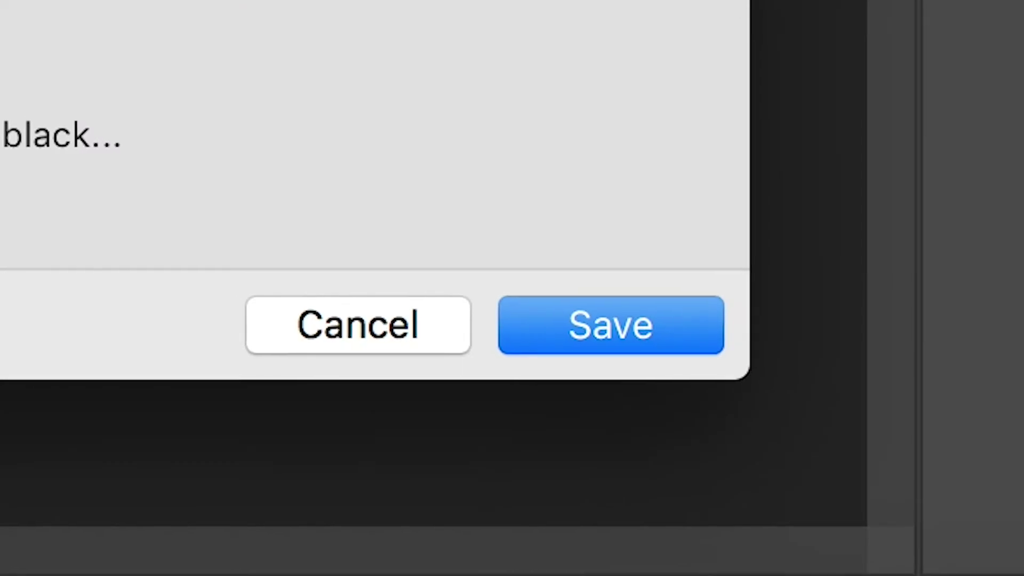
{"action": "left_click", "coordinate": [611, 327]}
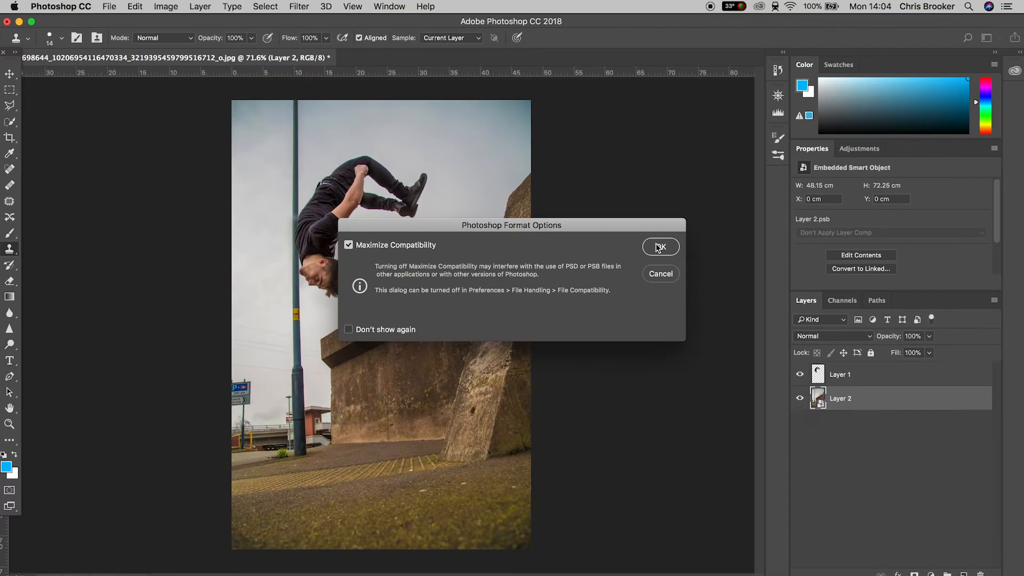
{"action": "left_click", "coordinate": [660, 247]}
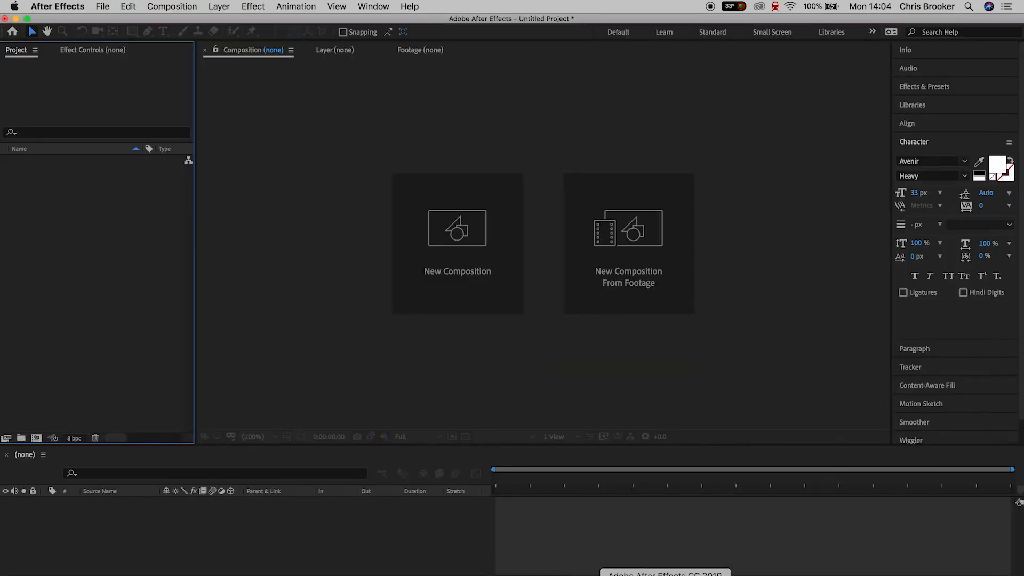
- Create a new 1080x1080 composition
{"action": "left_click", "coordinate": [458, 228]}
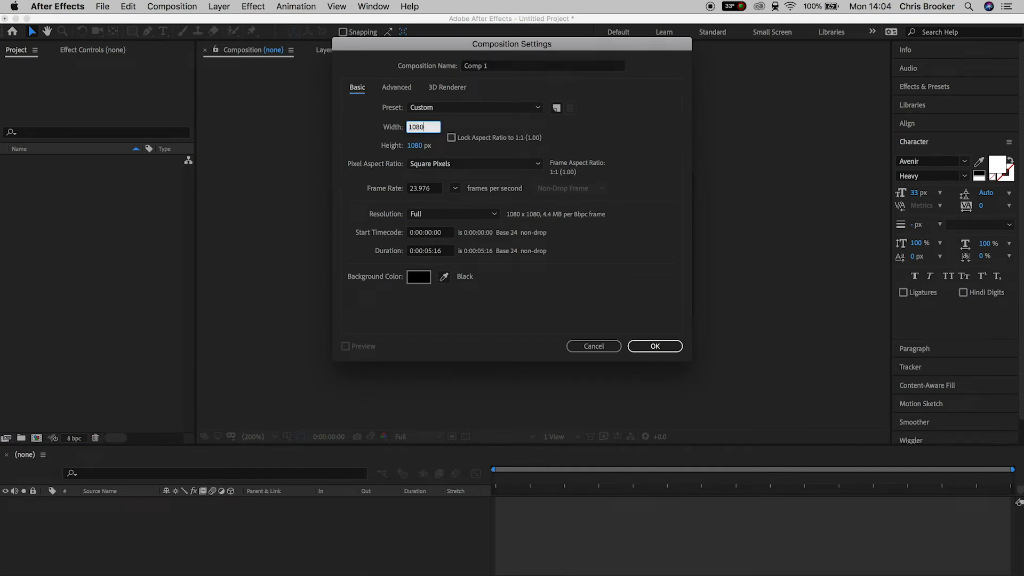
{"action": "left_click", "coordinate": [654, 346]}
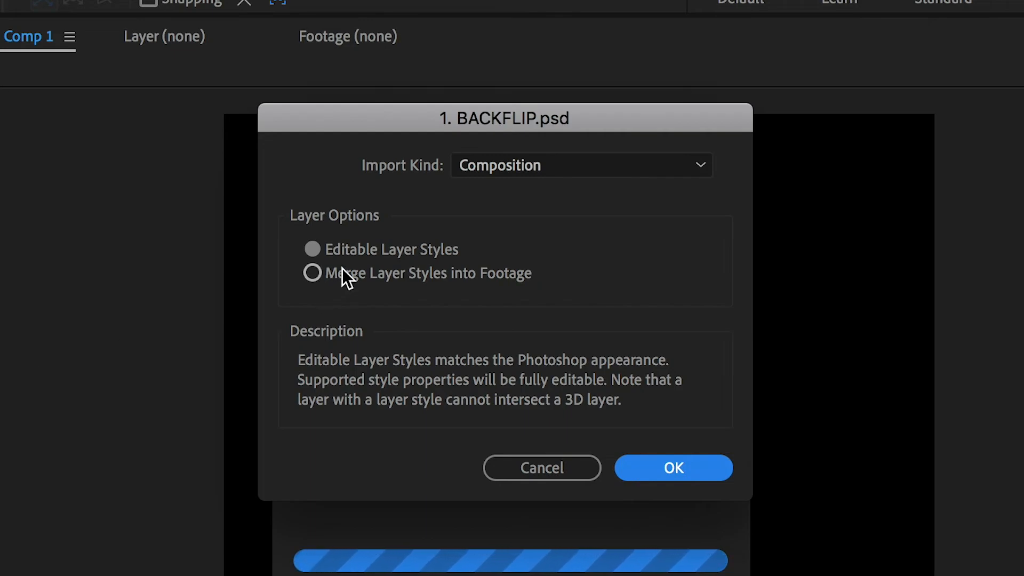
- Import 1. BACKFLIP.psd as a layered composition and open it
{"action": "left_click", "coordinate": [580, 164]}
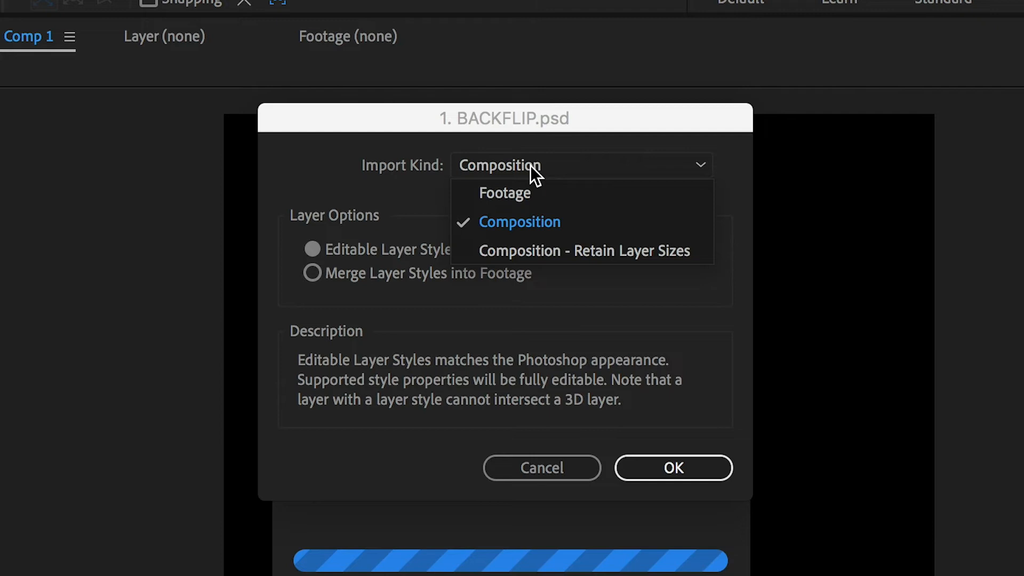
{"action": "mouse_move", "coordinate": [535, 250]}
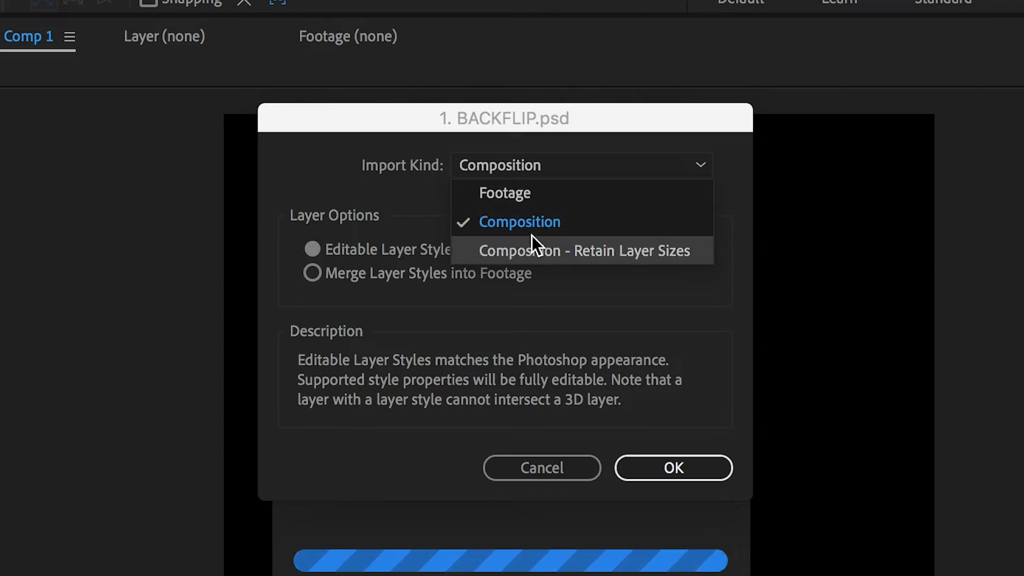
{"action": "left_click", "coordinate": [519, 221]}
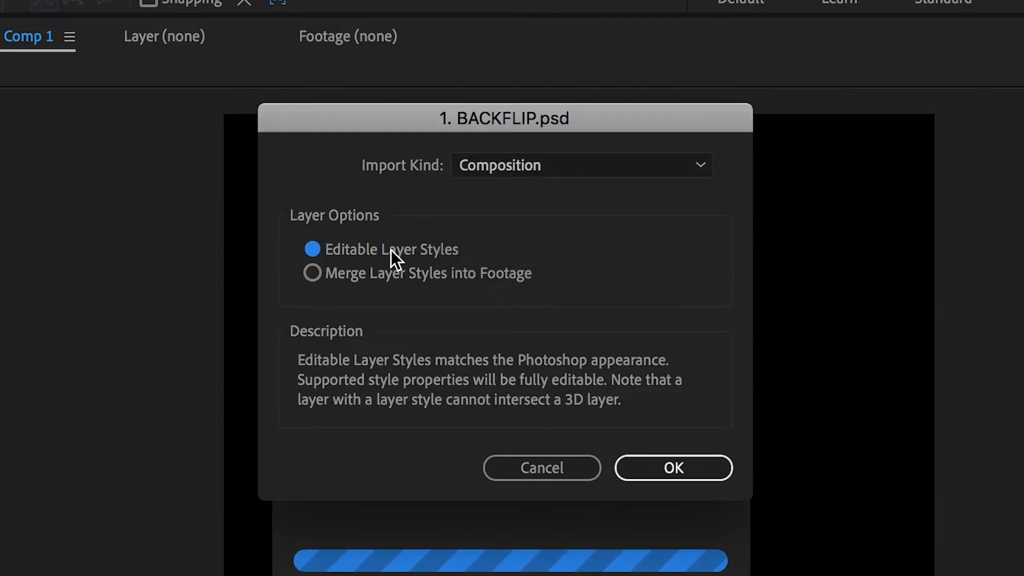
{"action": "mouse_move", "coordinate": [638, 494]}
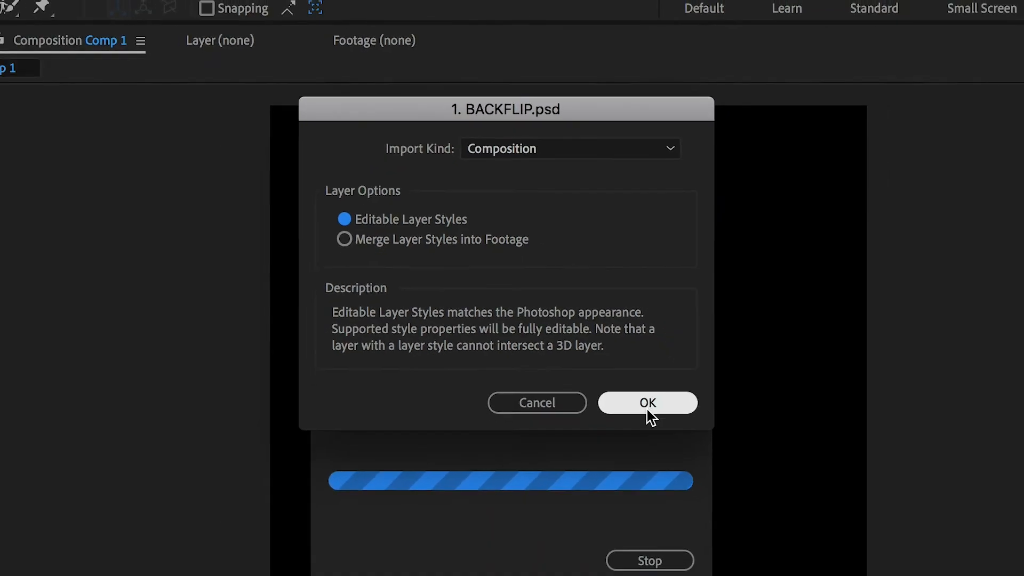
{"action": "left_click", "coordinate": [648, 403]}
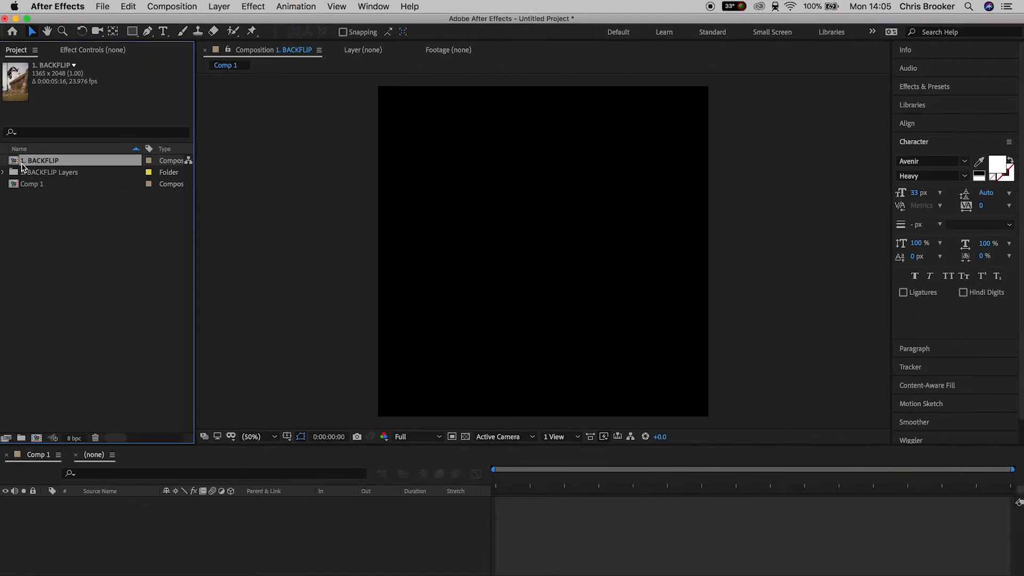
{"action": "double_click", "coordinate": [41, 160]}
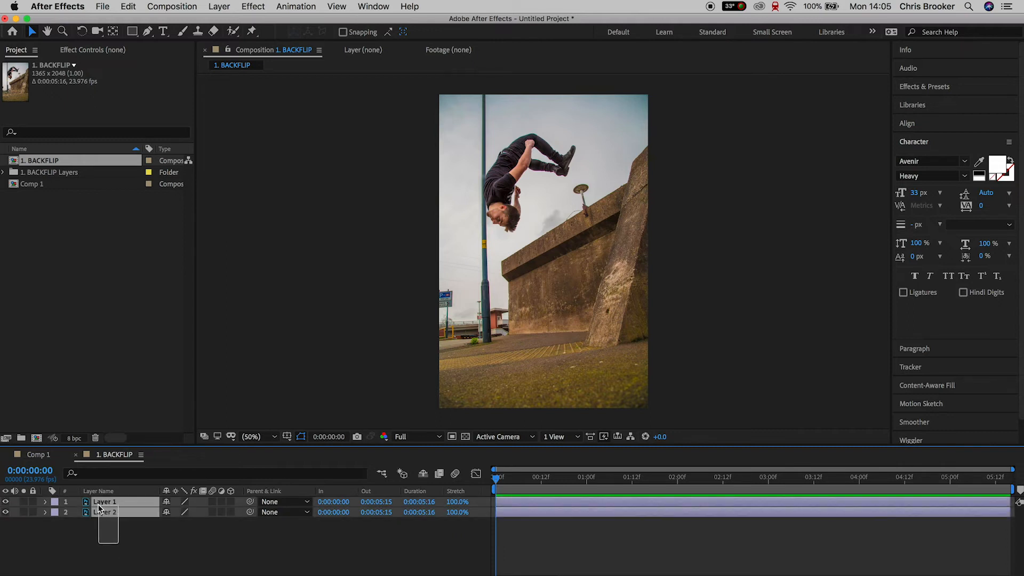
- Copy both BACKFLIP layers into Comp 1 at 81% scale and return to the timeline start
{"action": "left_click", "coordinate": [105, 502]}
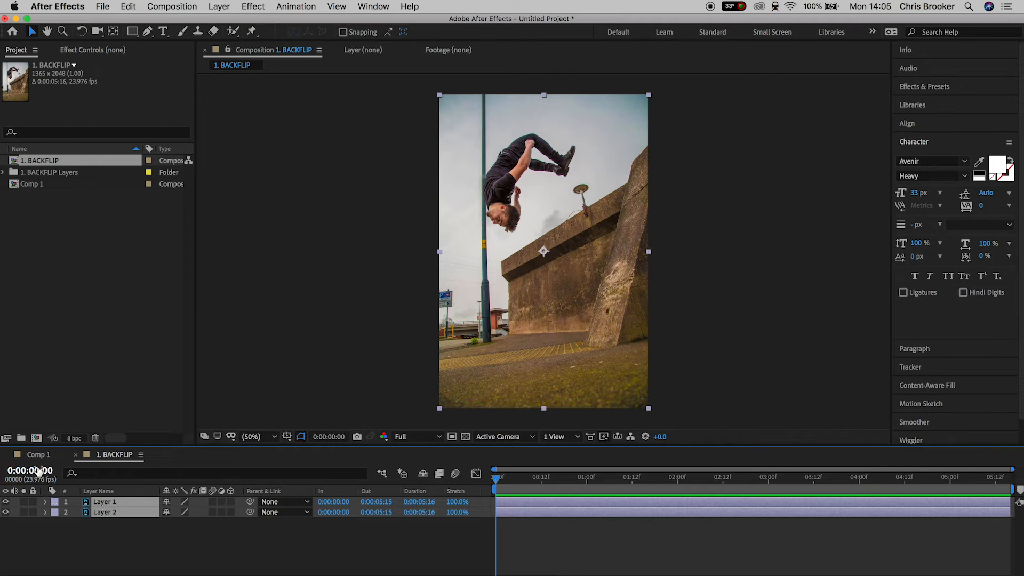
{"action": "left_click", "coordinate": [36, 454]}
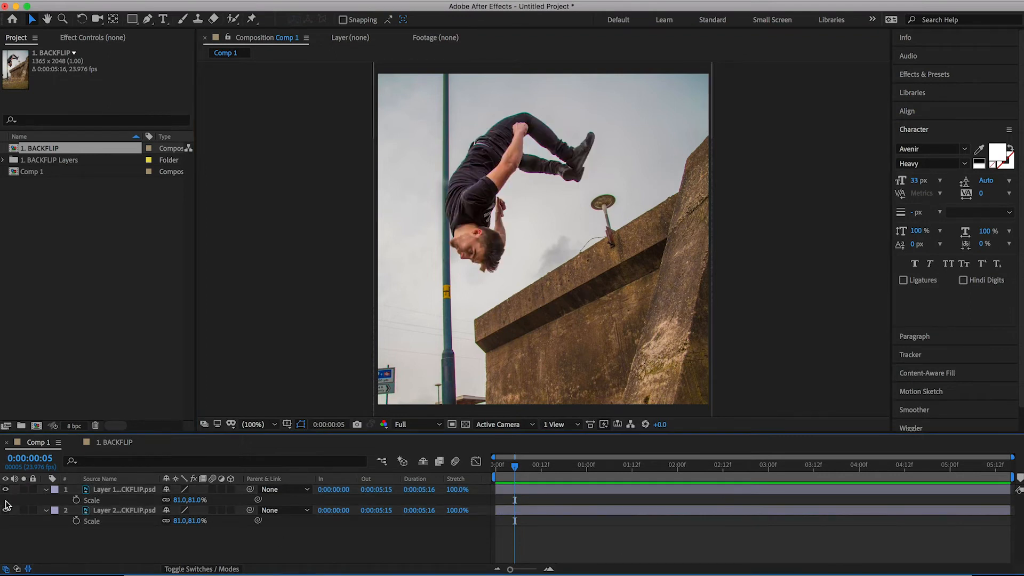
{"action": "left_click", "coordinate": [124, 510]}
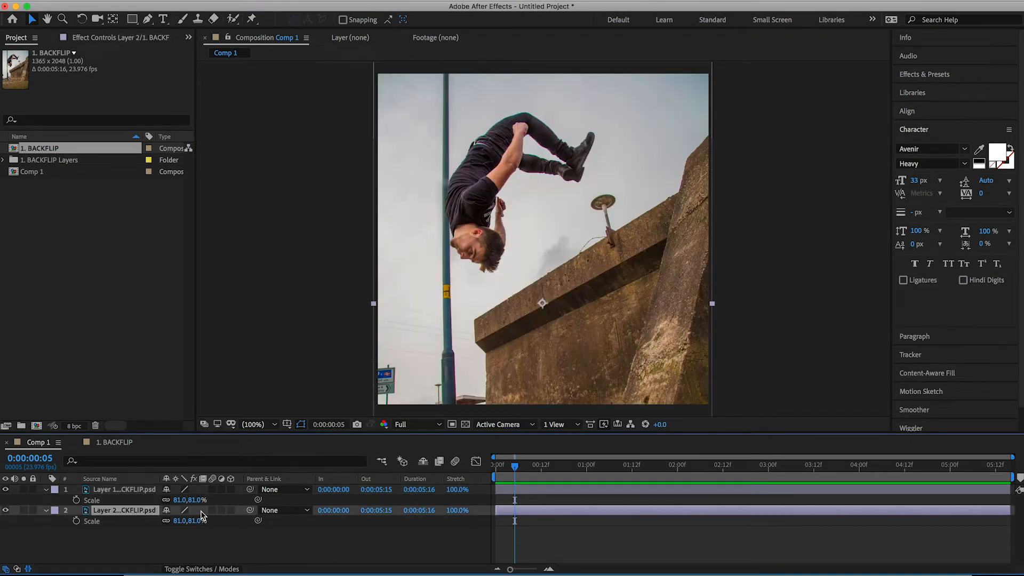
{"action": "key", "text": "Home"}
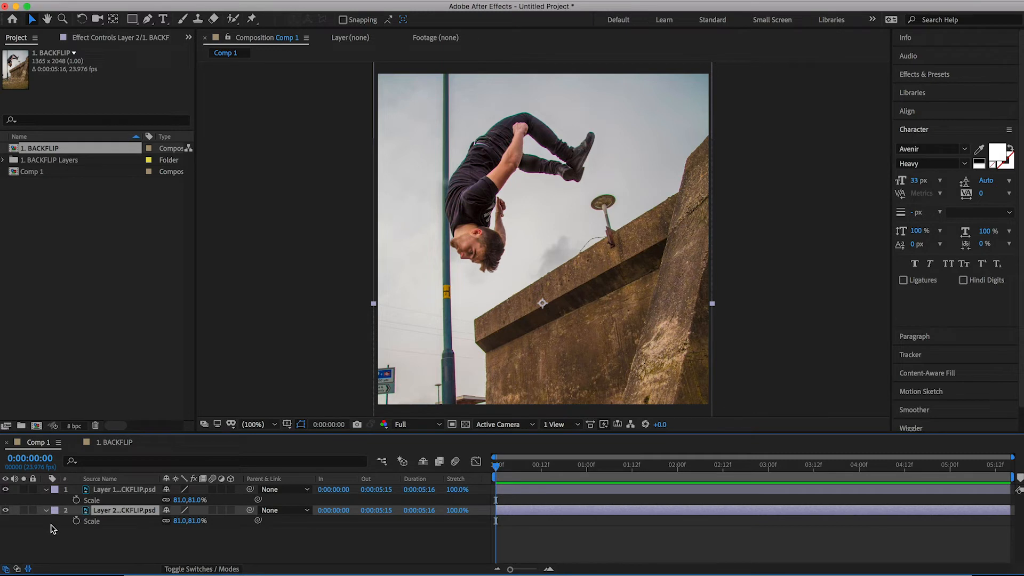
{"action": "left_click", "coordinate": [123, 510]}
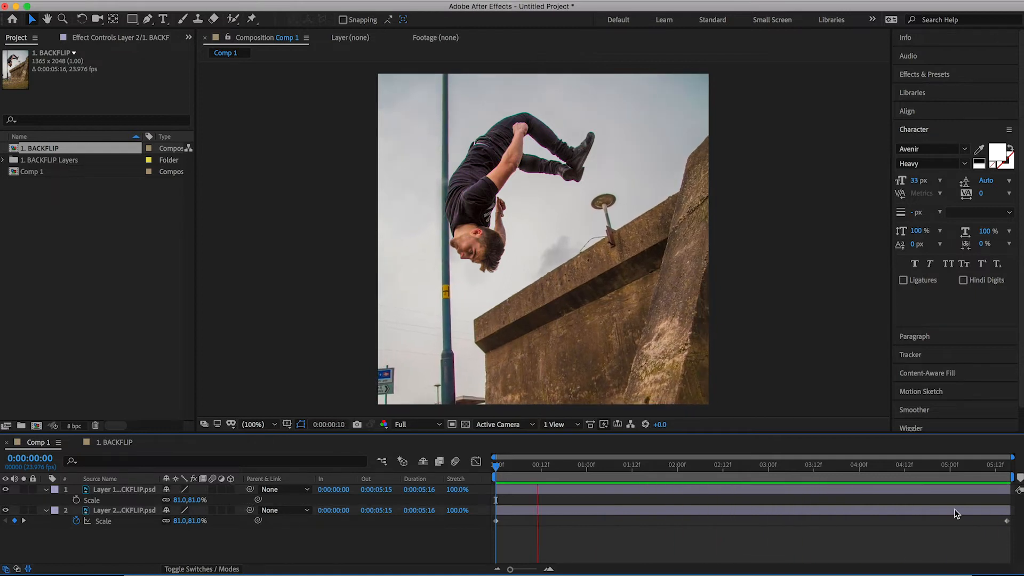
- Keyframe Layer 1's Position and Rotation, reaching 562,762.7 and -8.1° at about 2:13
{"action": "left_click", "coordinate": [124, 489]}
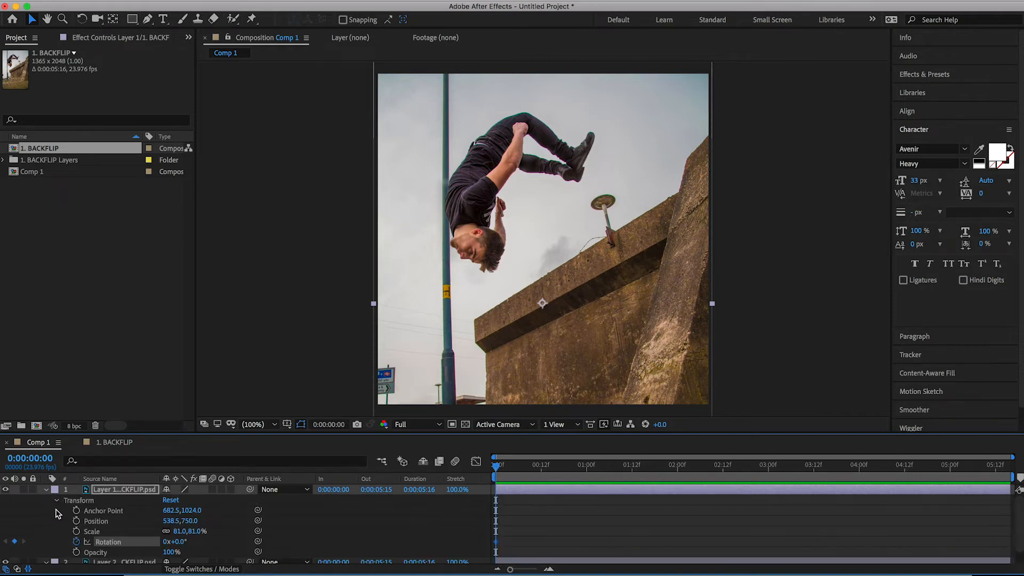
{"action": "left_click", "coordinate": [921, 464]}
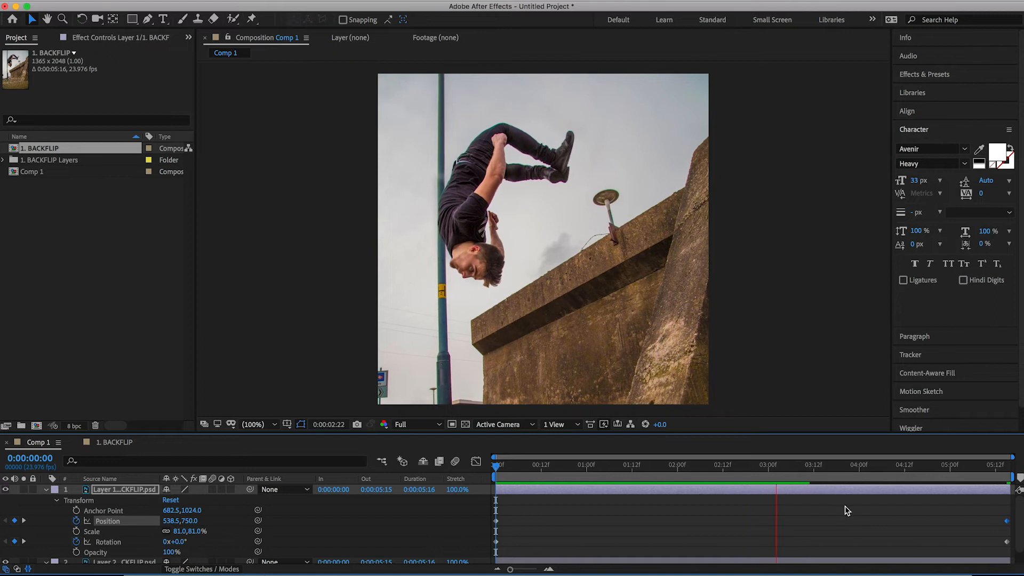
{"action": "left_click", "coordinate": [961, 464]}
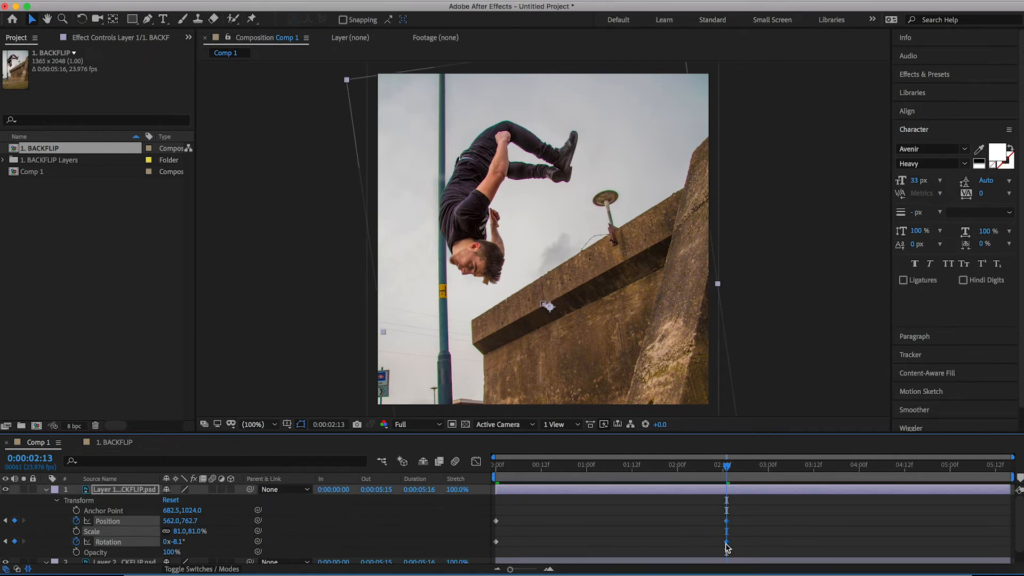
{"action": "left_click", "coordinate": [542, 464]}
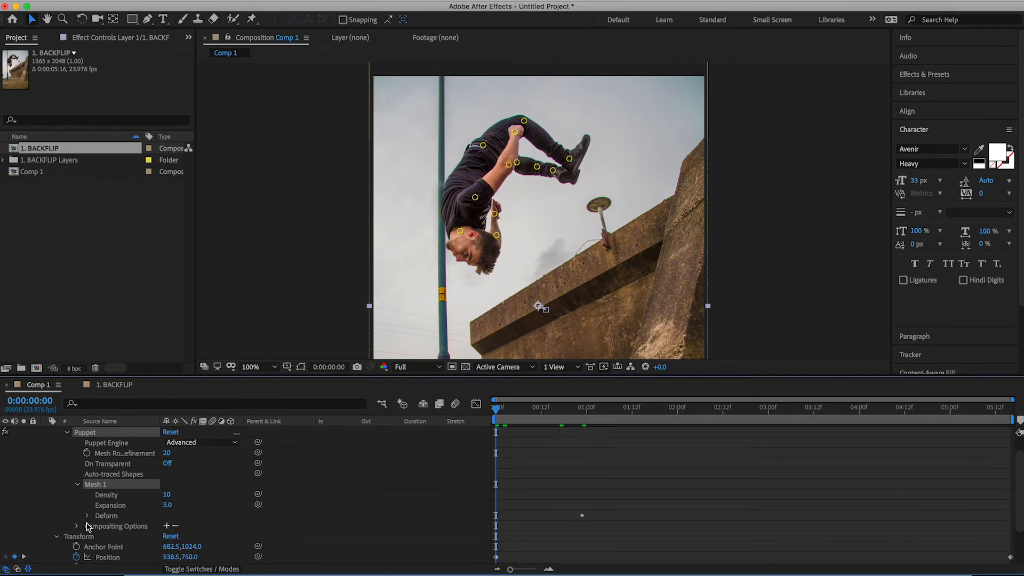
- Expand Puppet > Mesh 1 > Deform and keyframe the pin positions, moving to about two seconds
{"action": "left_click", "coordinate": [87, 515]}
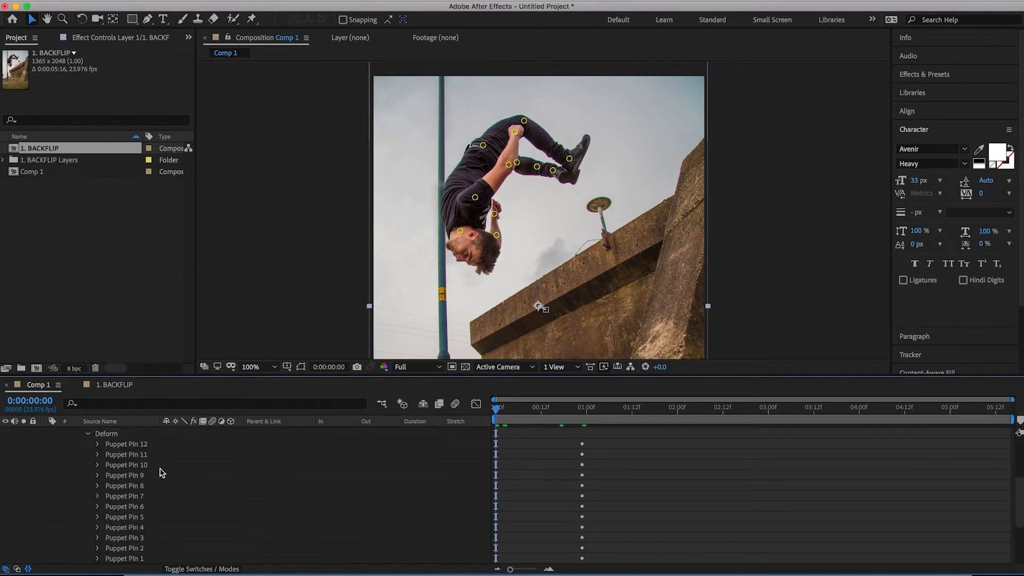
{"action": "mouse_move", "coordinate": [102, 453]}
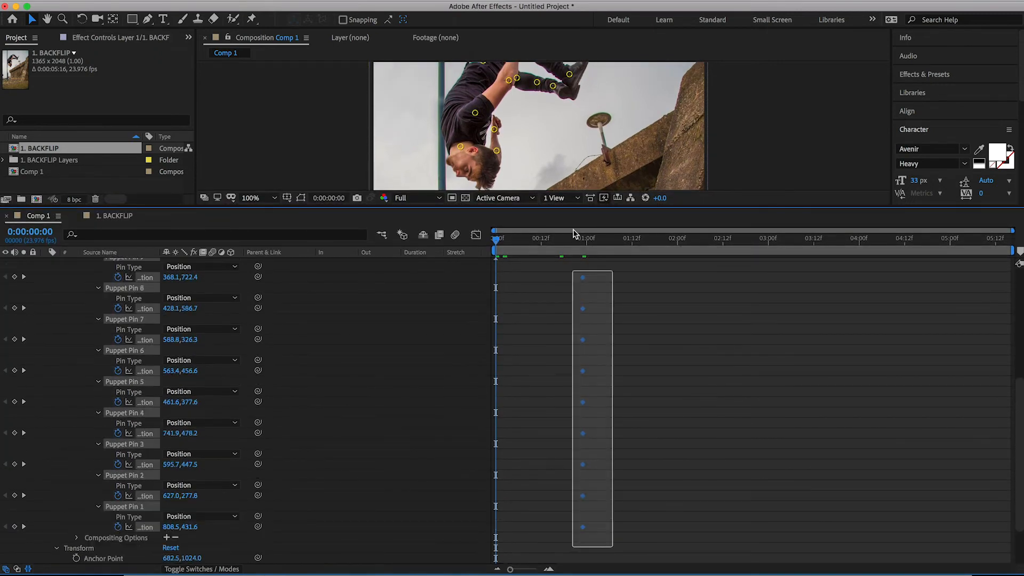
{"action": "scroll", "scroll_direction": "up", "scroll_amount": 3}
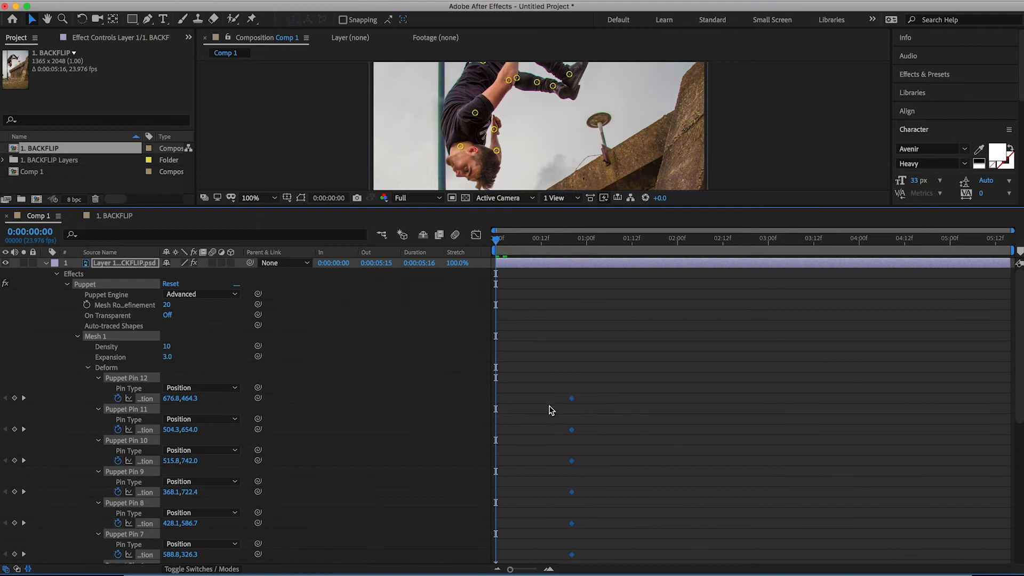
{"action": "left_click", "coordinate": [606, 238]}
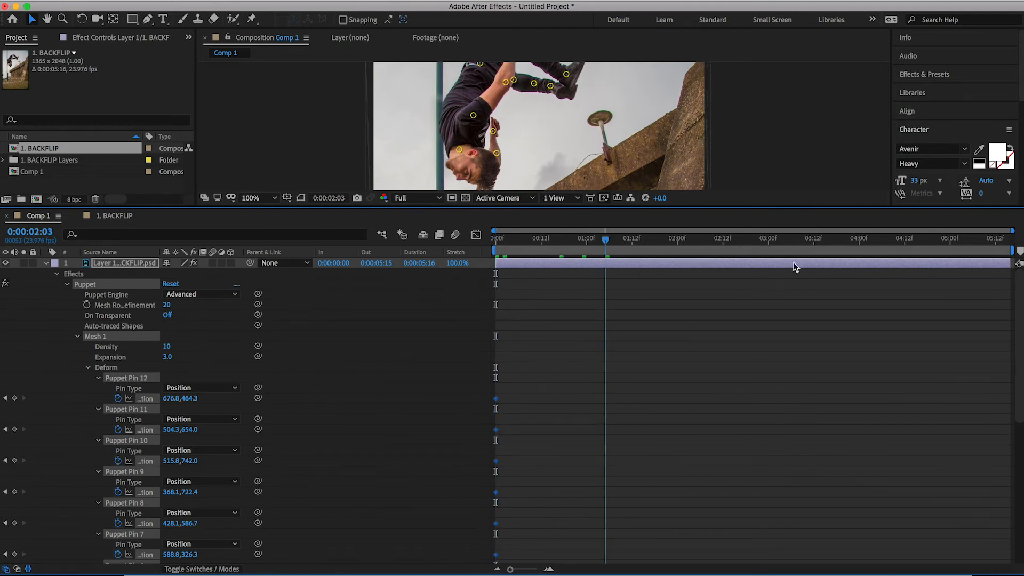
{"action": "left_click", "coordinate": [985, 250]}
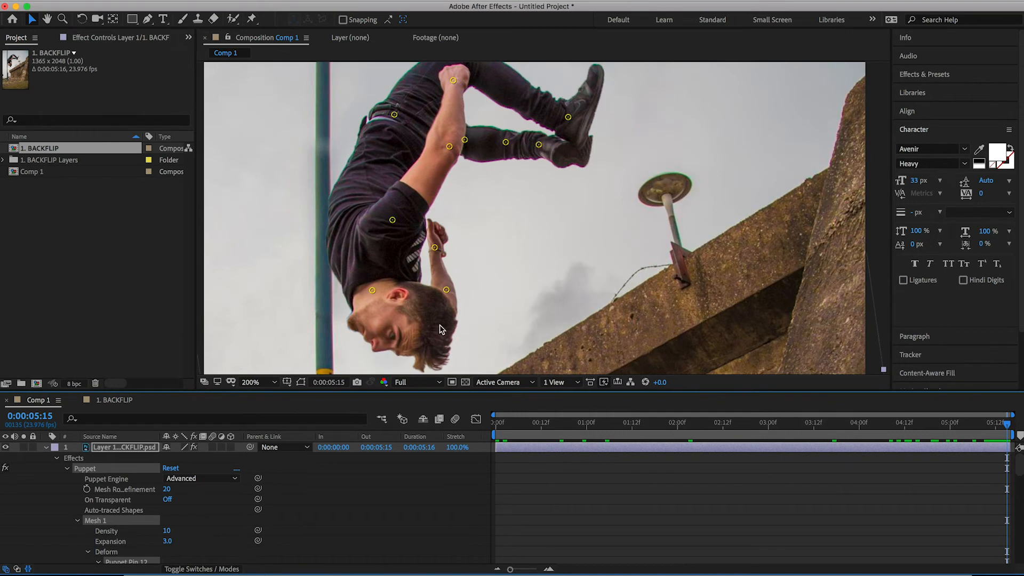
- Nudge the head and arm puppet pins at later times so the limbs subtly shift, then preview
{"action": "left_click", "coordinate": [495, 423]}
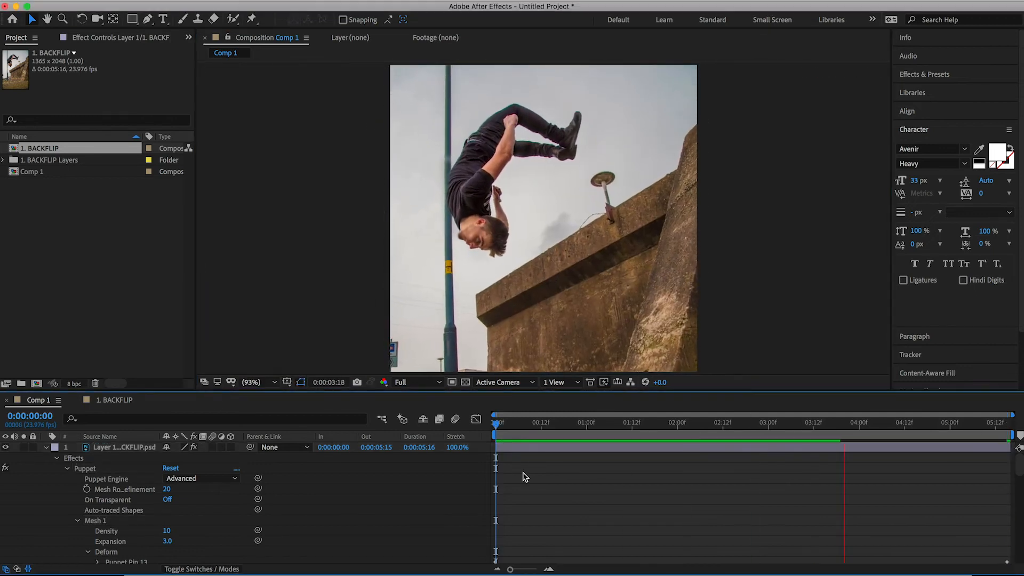
{"action": "left_click", "coordinate": [633, 422]}
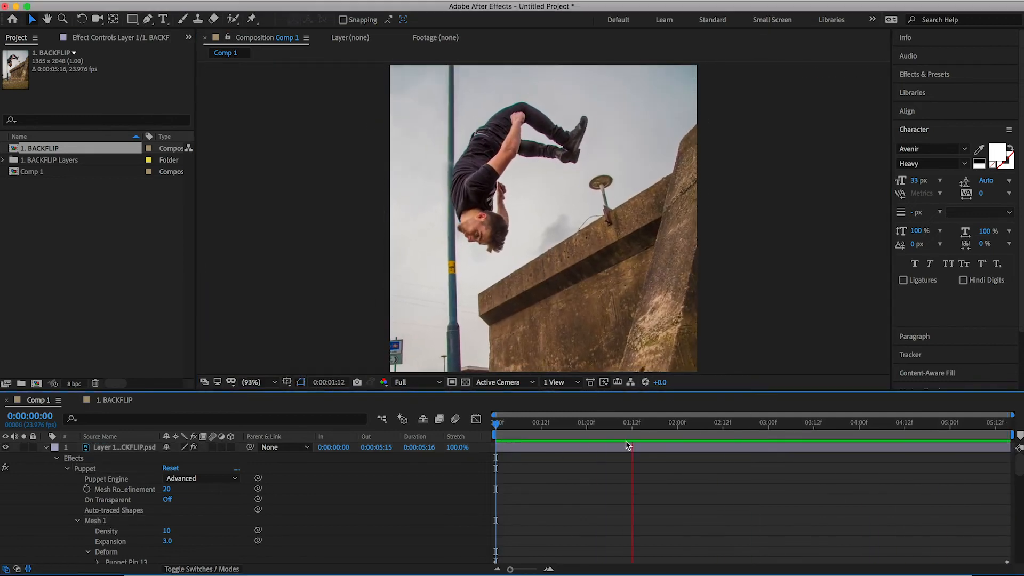
{"action": "left_click", "coordinate": [639, 434]}
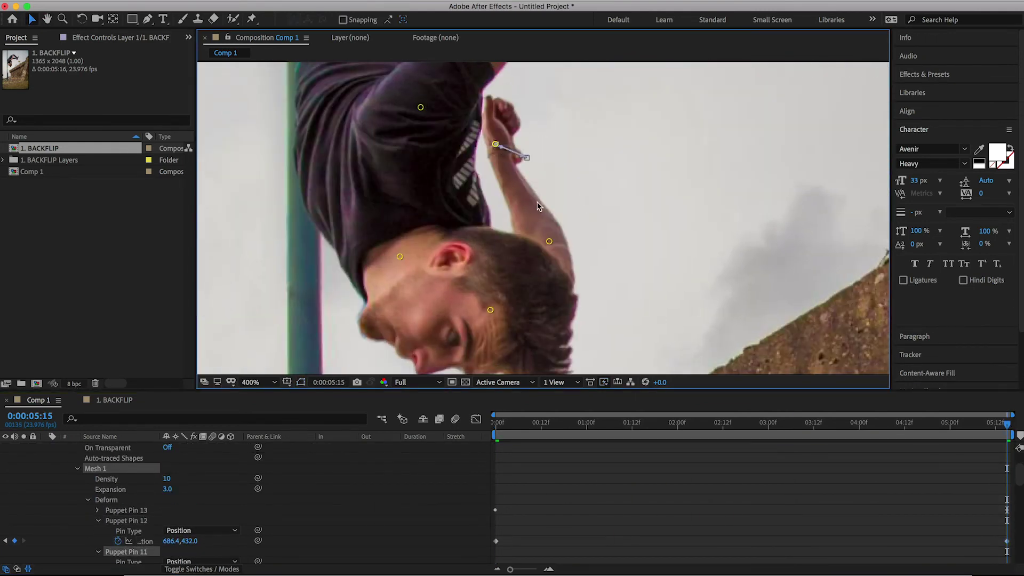
{"action": "left_click", "coordinate": [251, 382]}
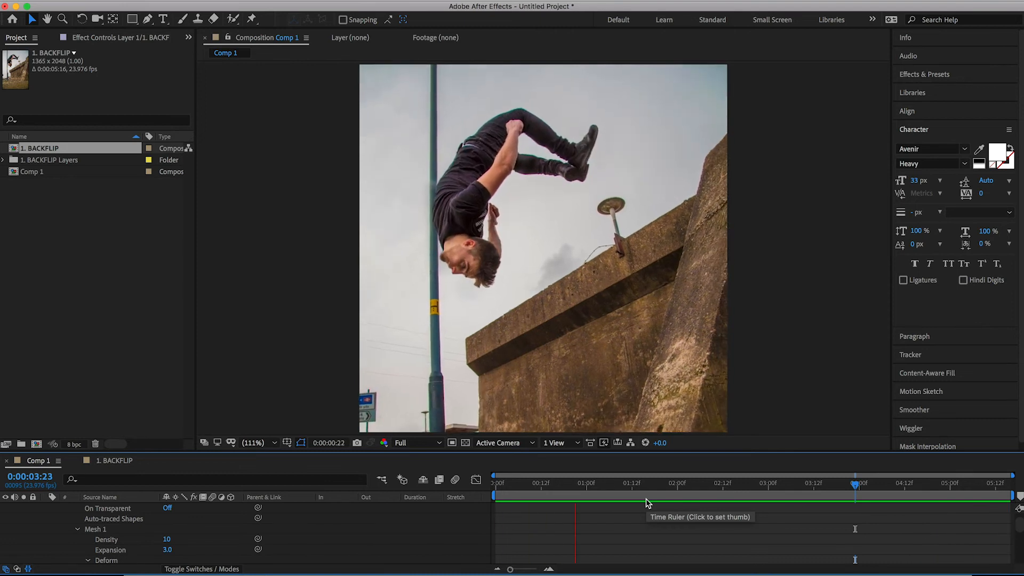
{"action": "left_click", "coordinate": [771, 496]}
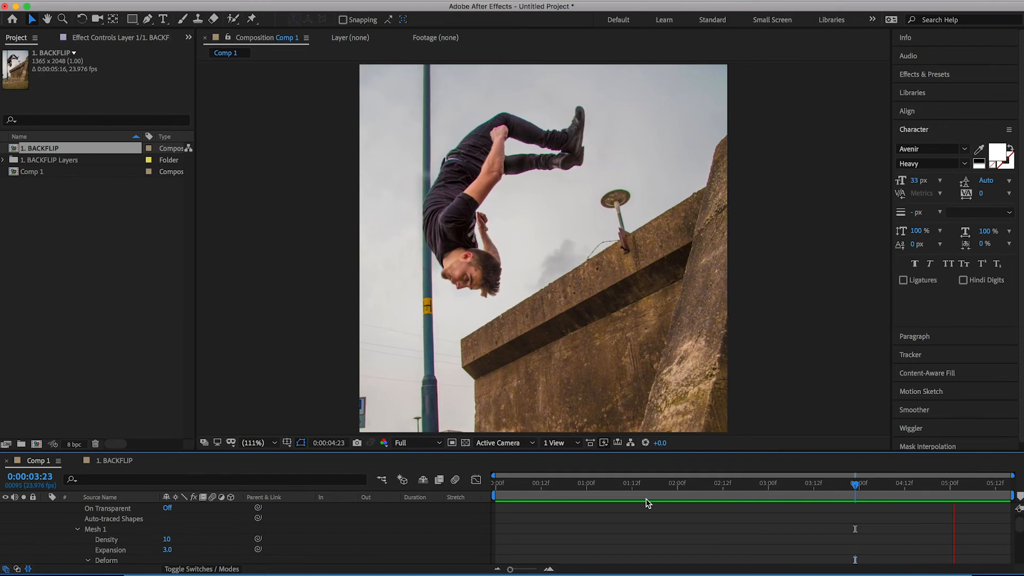
{"action": "left_click", "coordinate": [627, 496]}
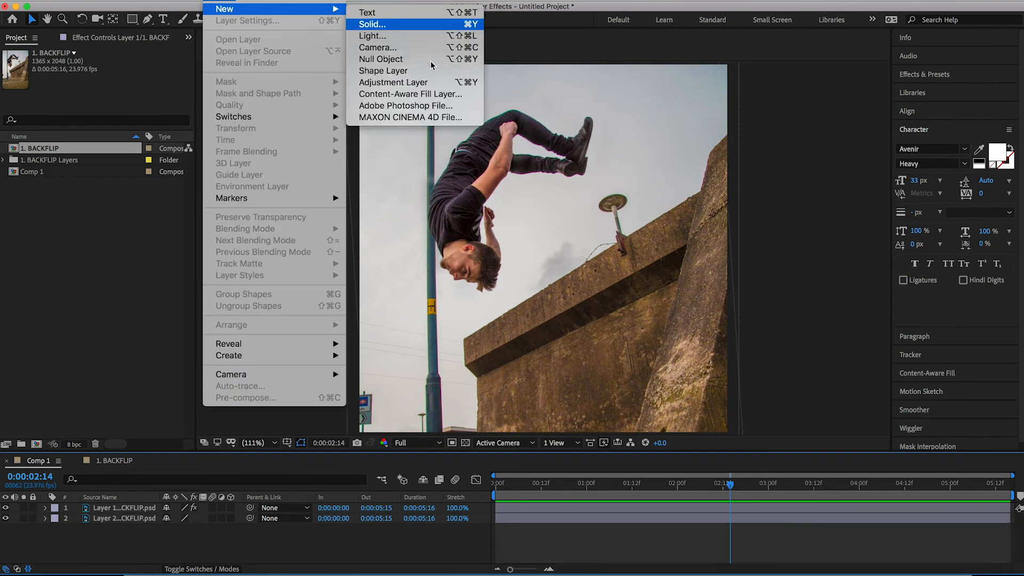
- Add a new black solid with a Lens Flare effect using the 105mm Prime lens type
{"action": "left_click", "coordinate": [371, 24]}
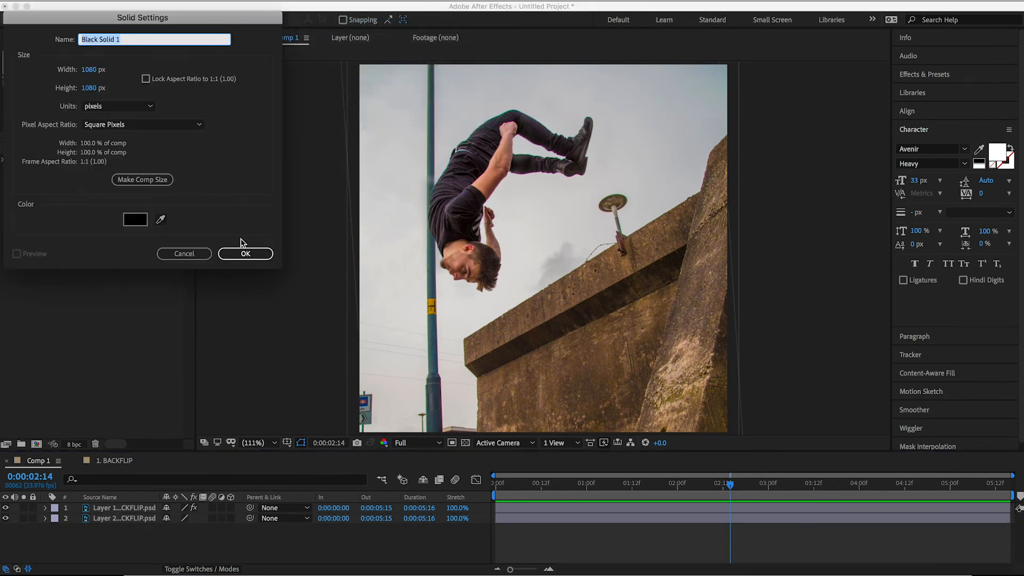
{"action": "left_click", "coordinate": [246, 254]}
{"action": "type", "text": "flare"}
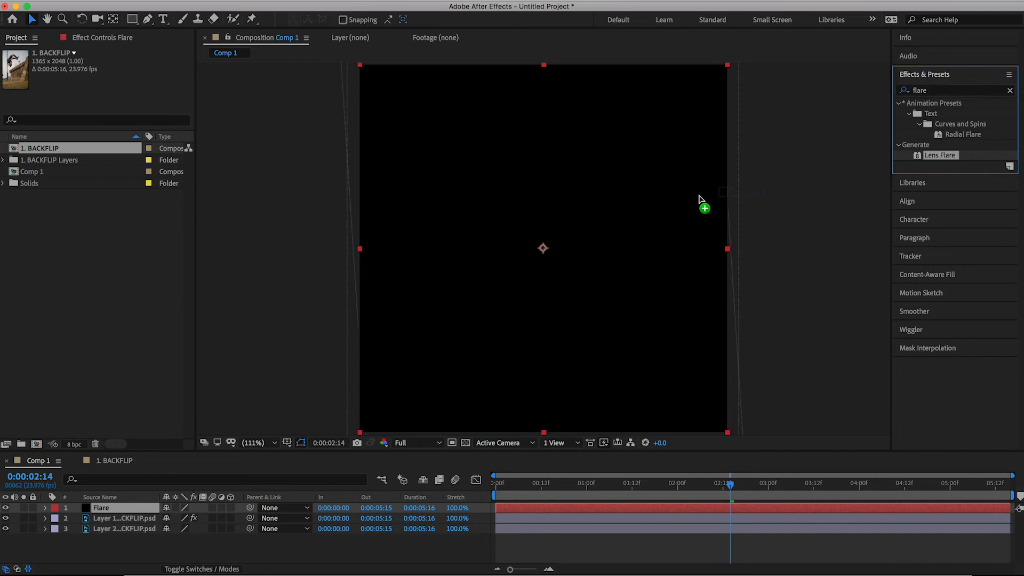
{"action": "double_click", "coordinate": [941, 154]}
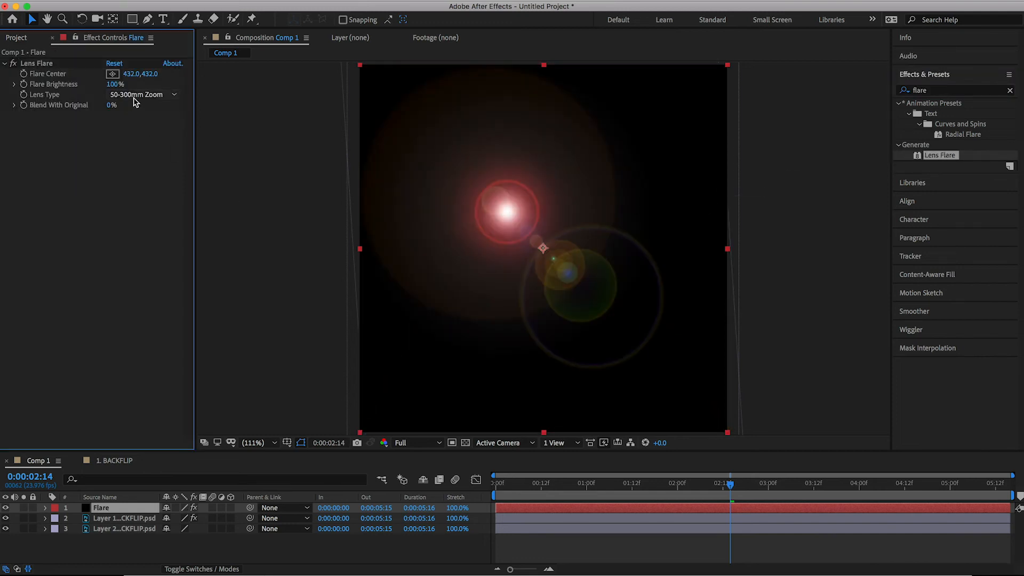
{"action": "left_click", "coordinate": [141, 94]}
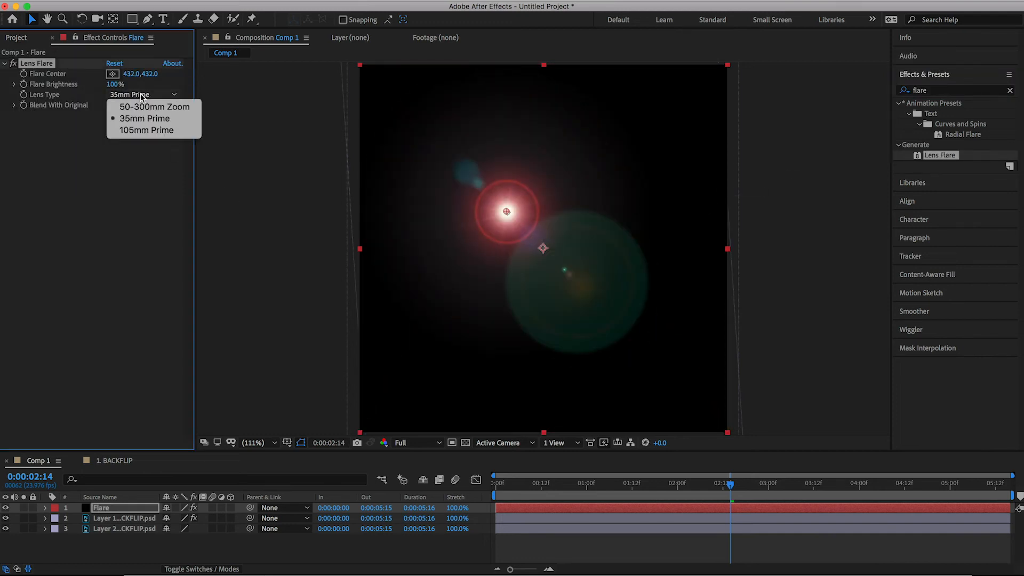
{"action": "left_click", "coordinate": [146, 130]}
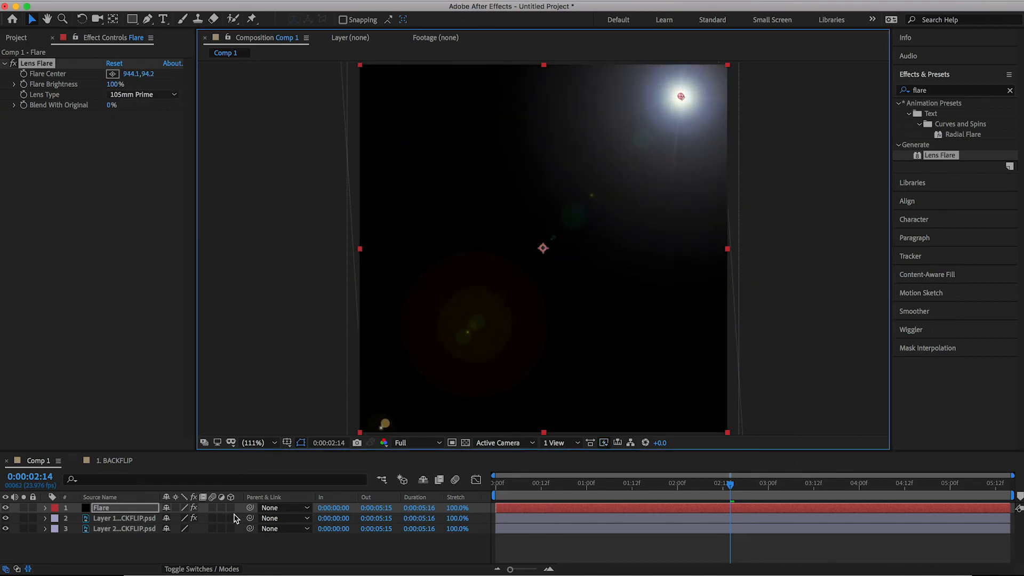
- Set the flare layer's blending mode to Screen and move the flare center to the upper right
{"action": "left_click", "coordinate": [202, 569]}
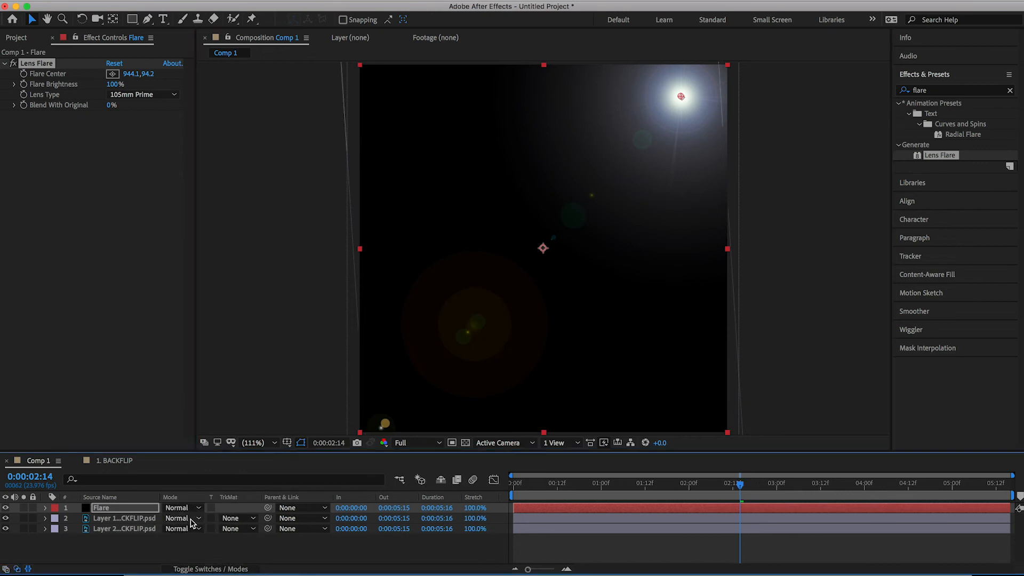
{"action": "left_click", "coordinate": [176, 508]}
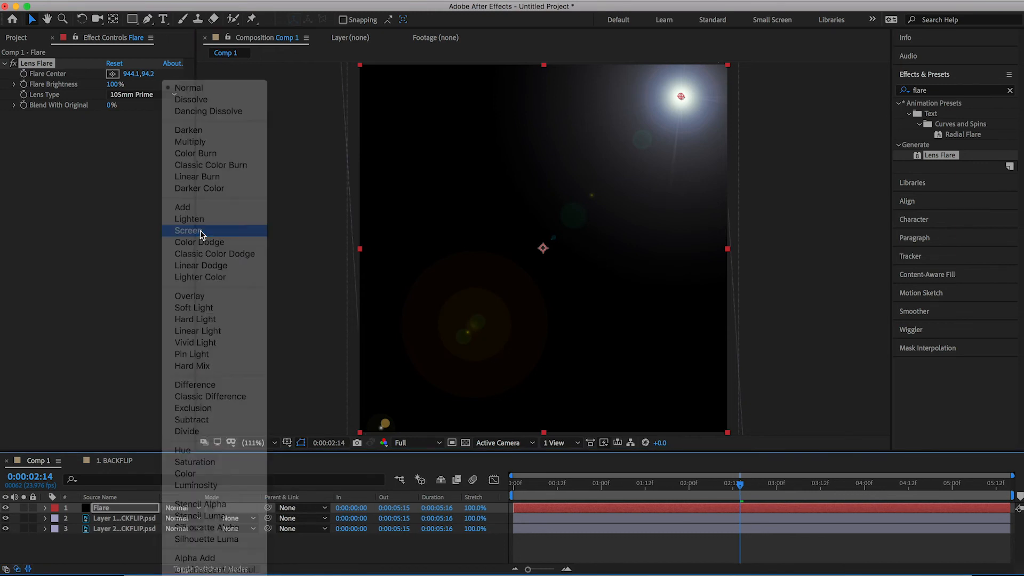
{"action": "left_click", "coordinate": [190, 230]}
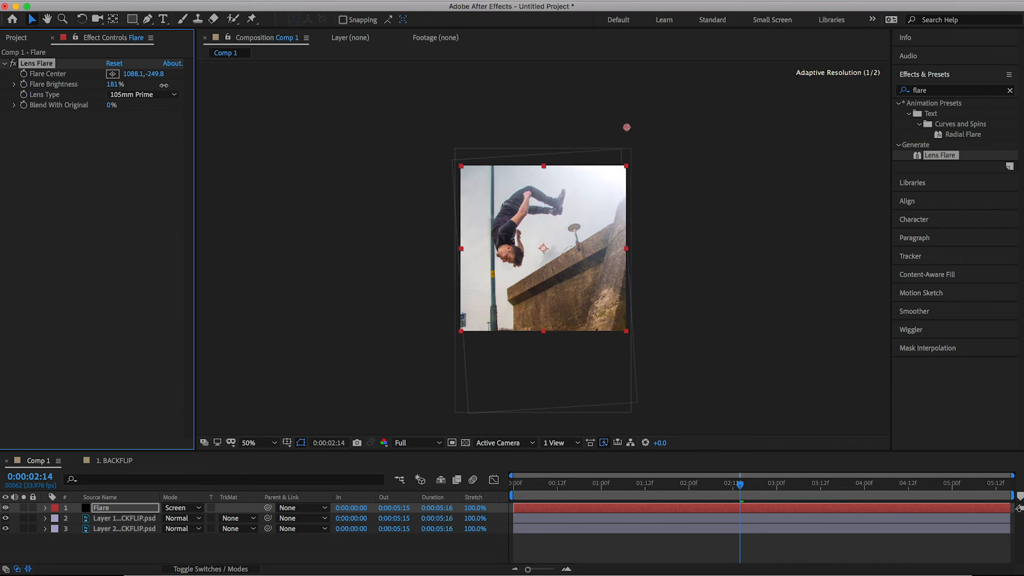
{"action": "mouse_move", "coordinate": [647, 520]}
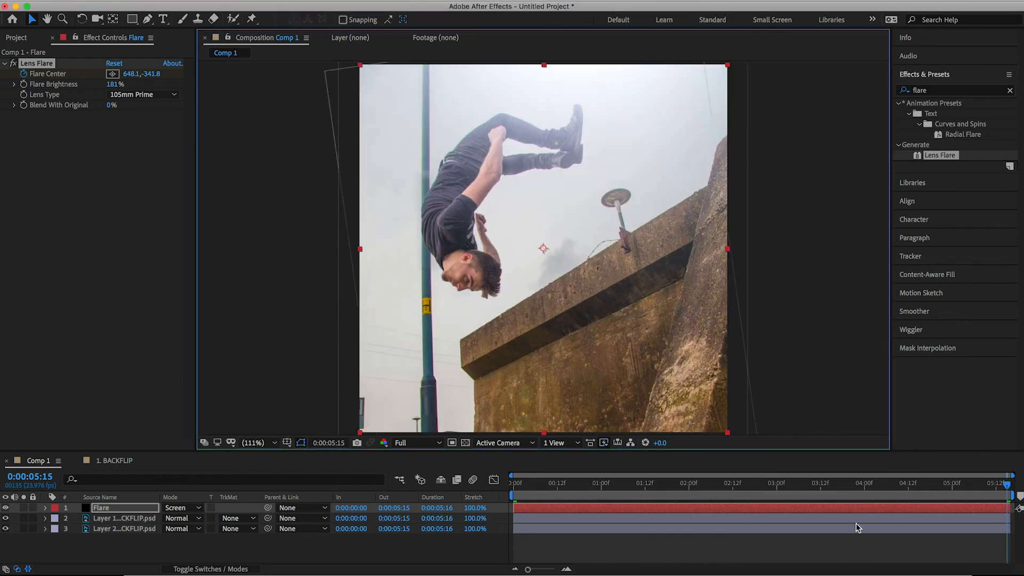
{"action": "left_click", "coordinate": [513, 482]}
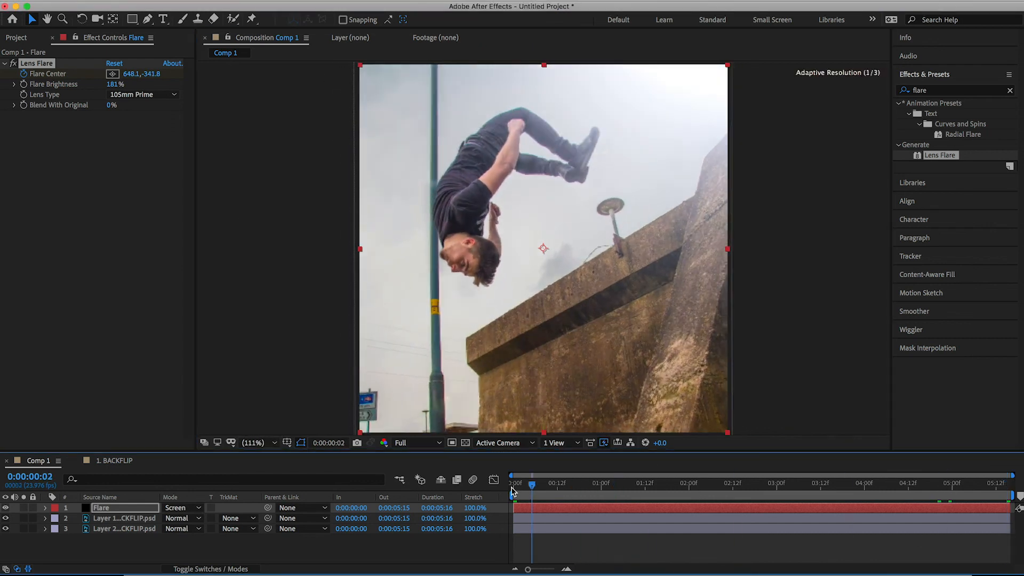